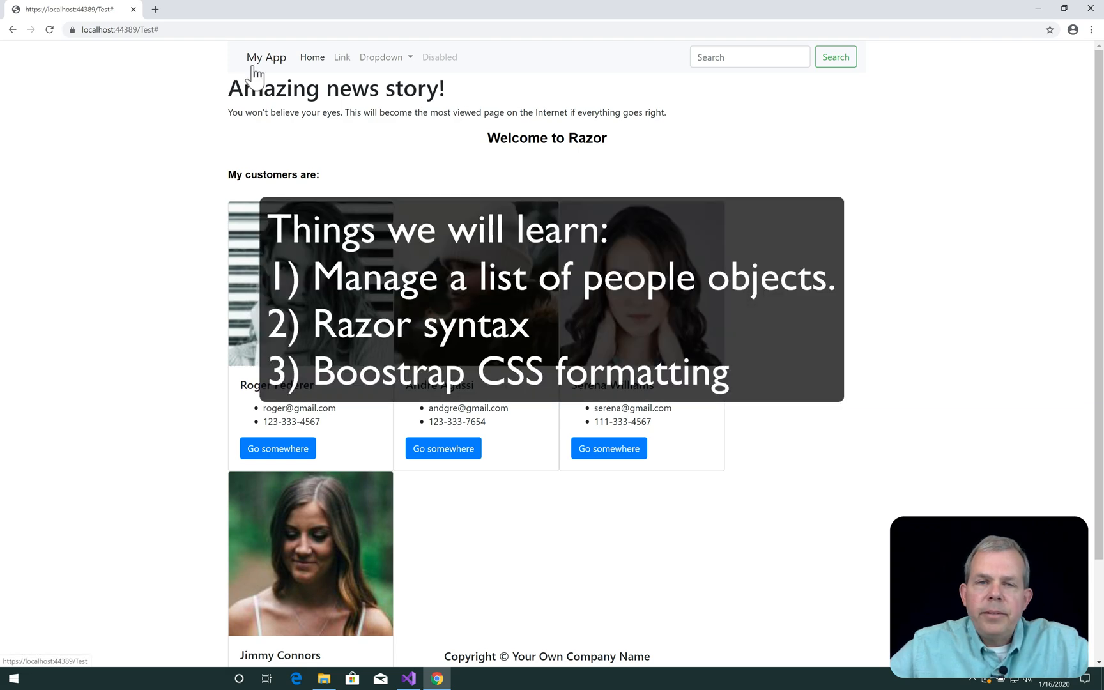
mouse_move(536, 83)
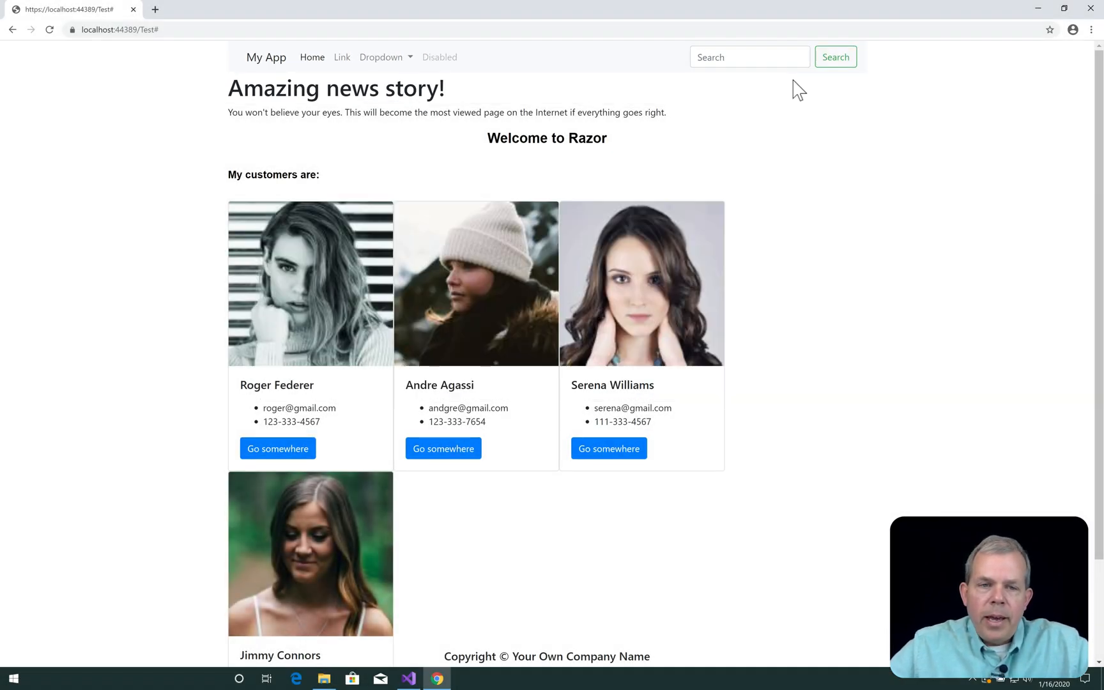
mouse_move(386, 202)
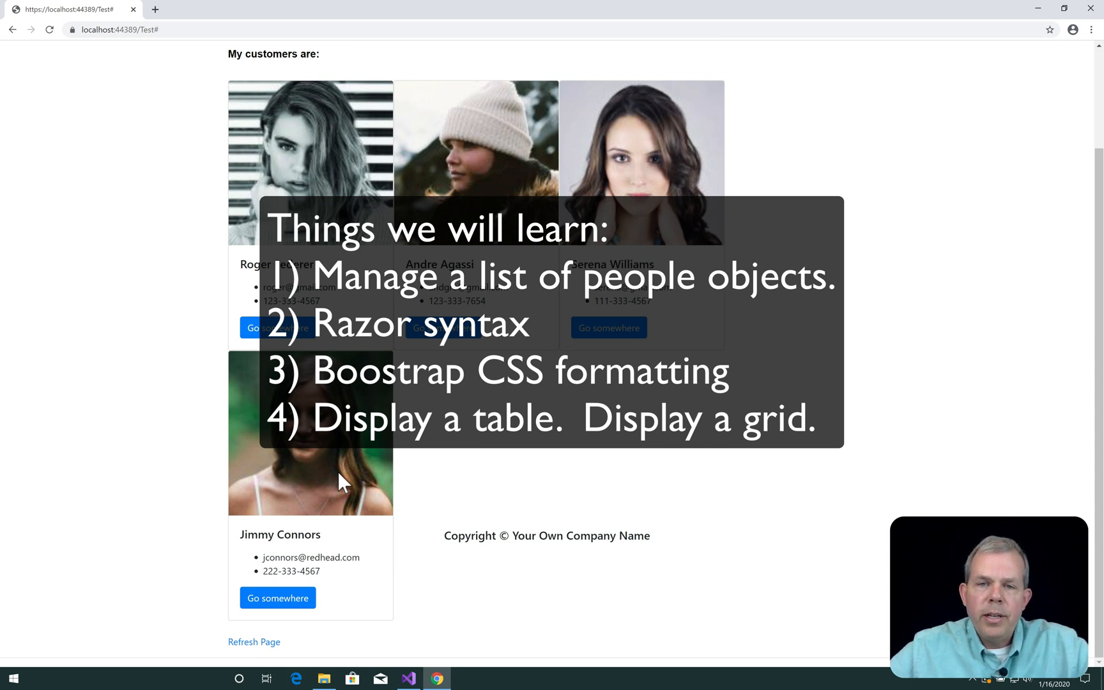
Choose the ASP.NET Web Application (.NET Framework) template and name the project Customers
left_click(437, 679)
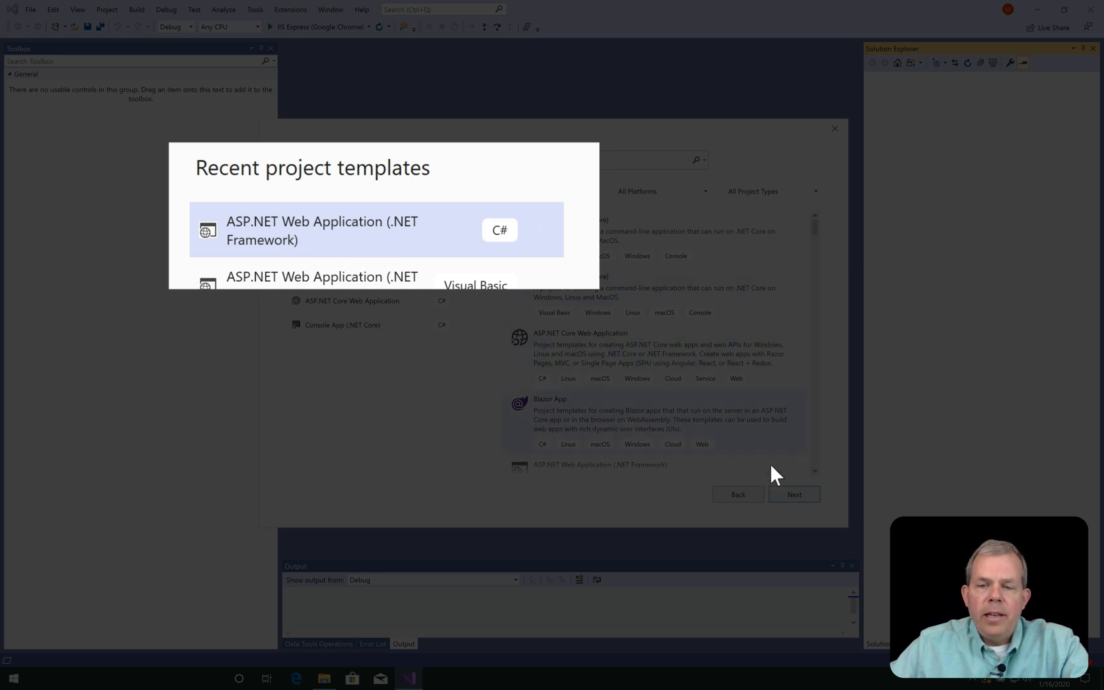
left_click(794, 495)
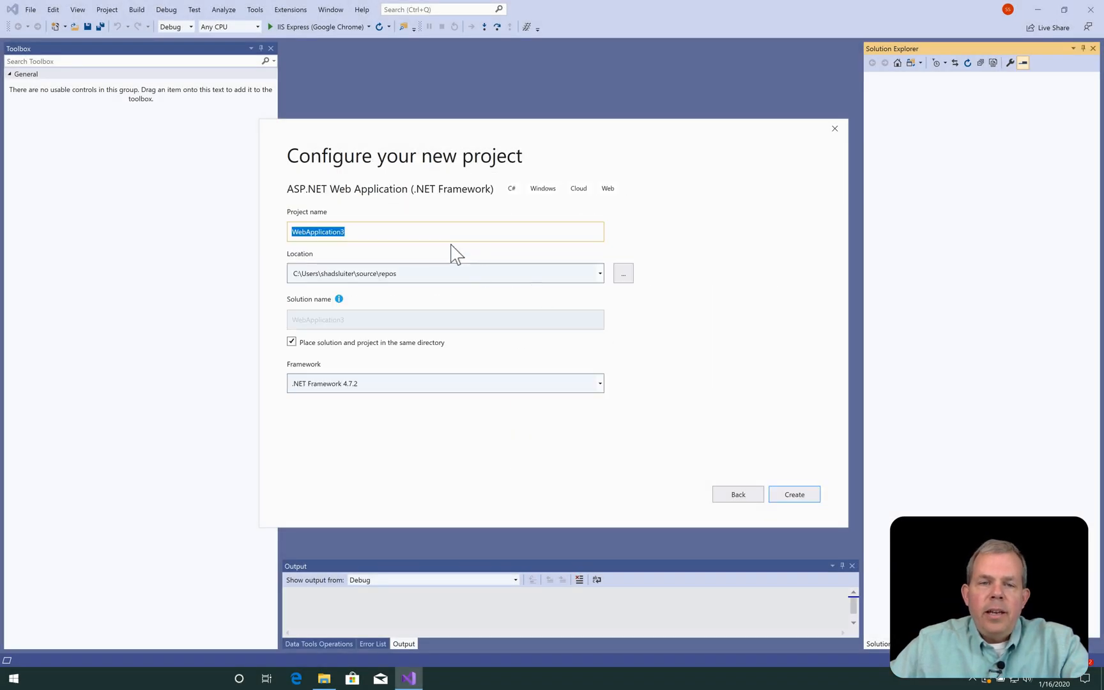
type("Customers")
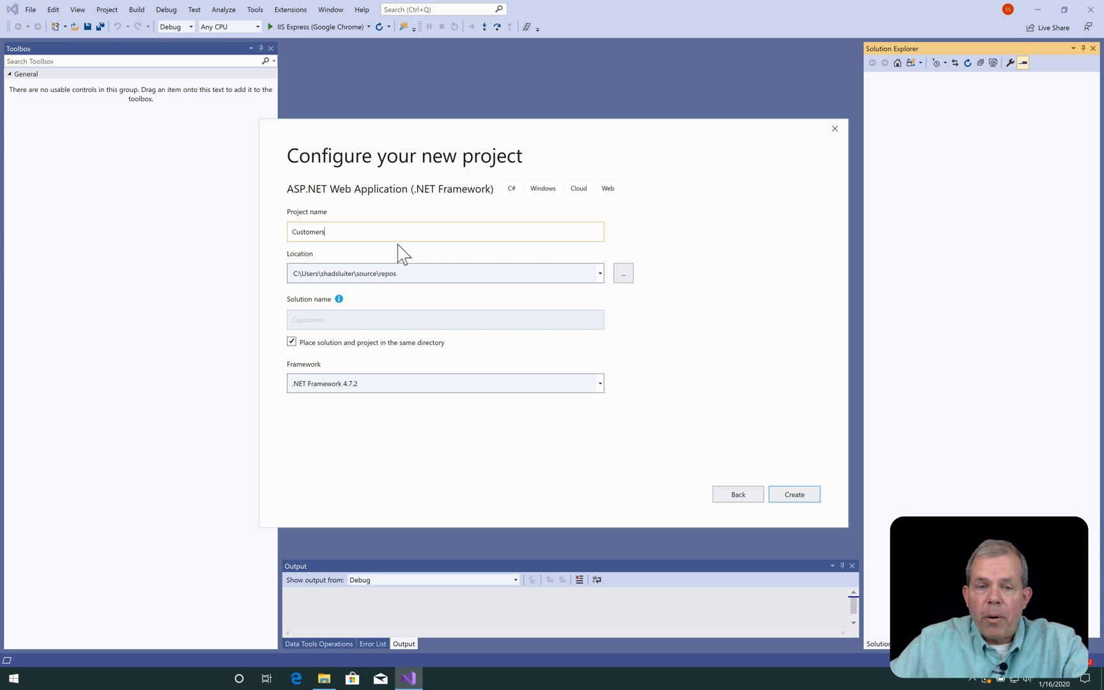
mouse_move(337, 389)
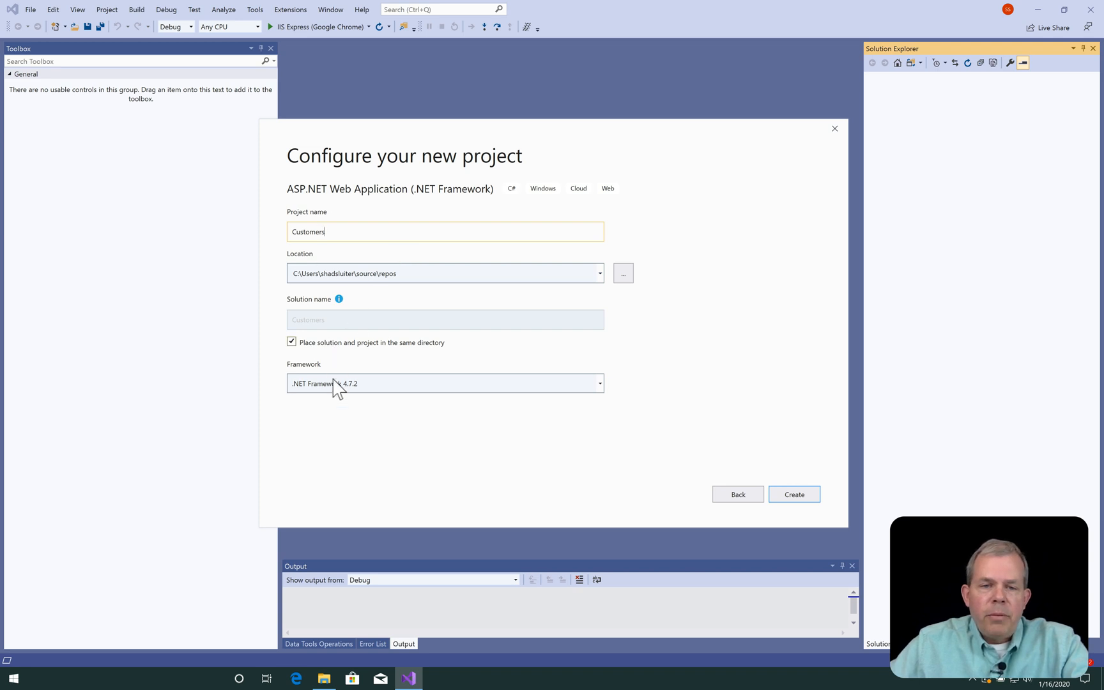
mouse_move(794, 494)
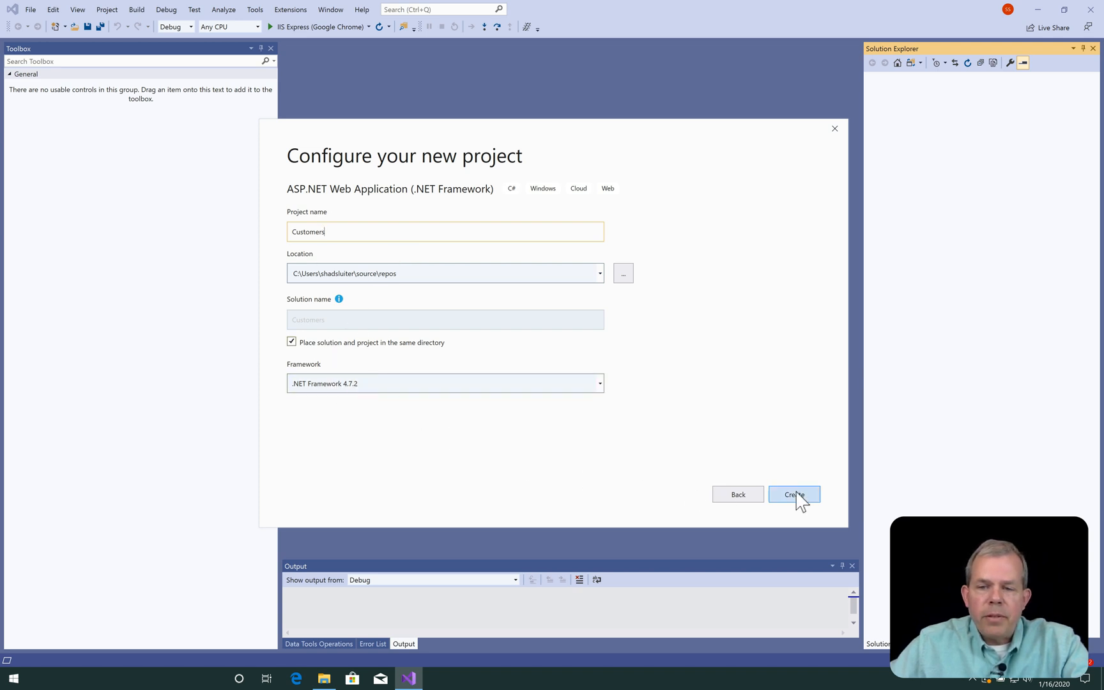
Create the Customers project from the Empty template with MVC folders and core references
left_click(794, 494)
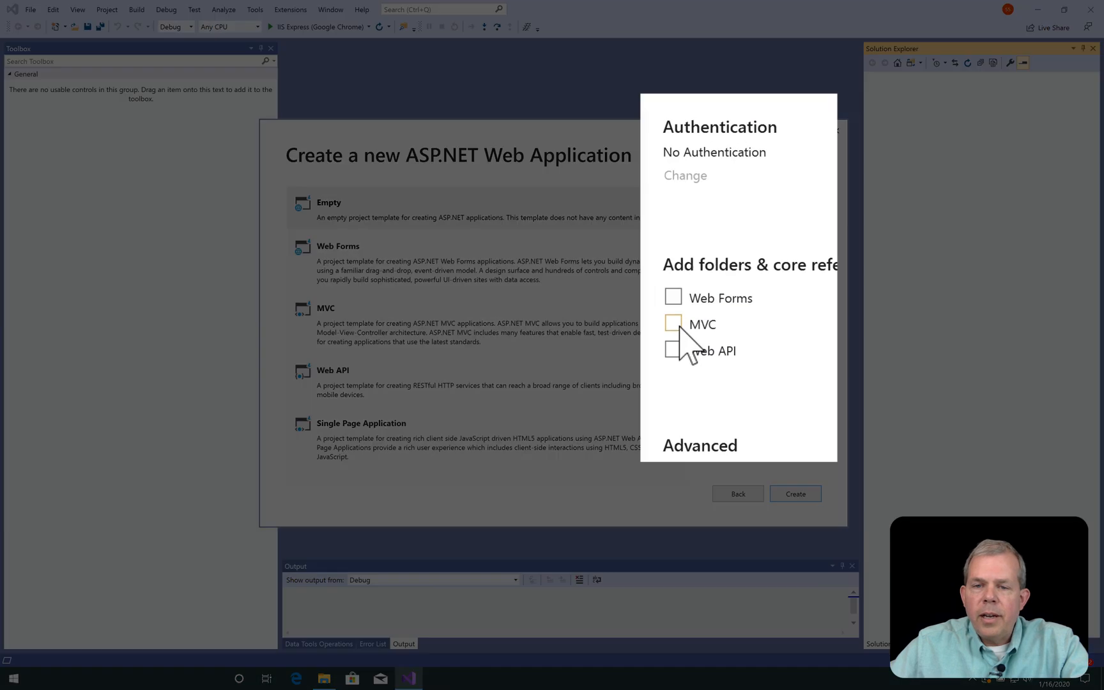
left_click(673, 324)
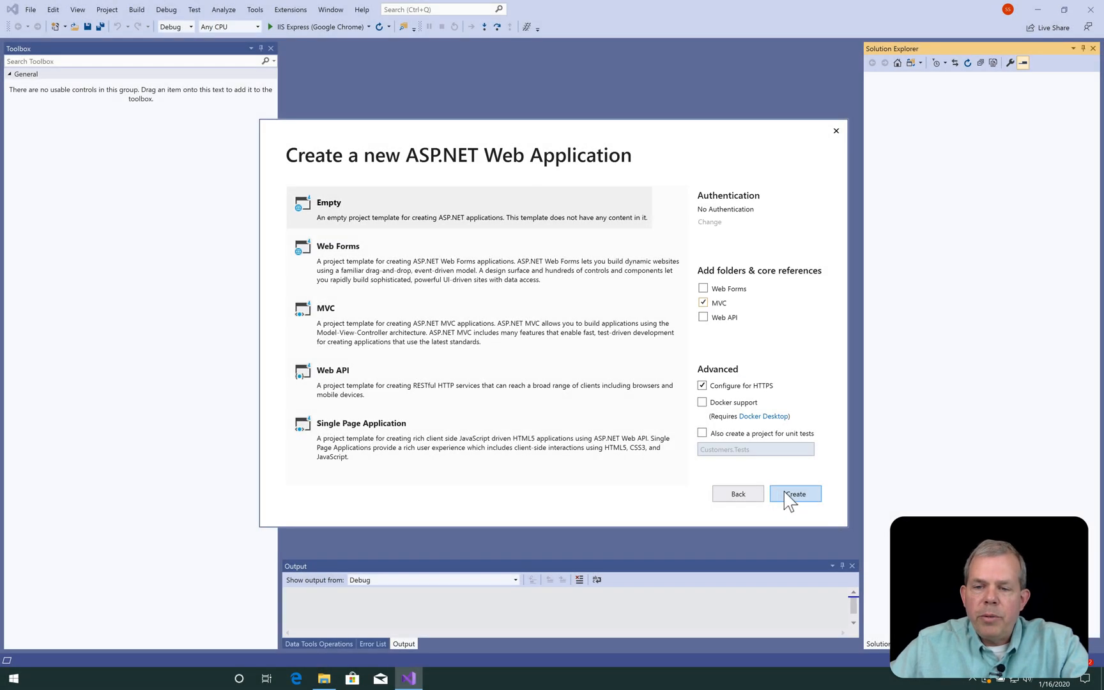
left_click(795, 494)
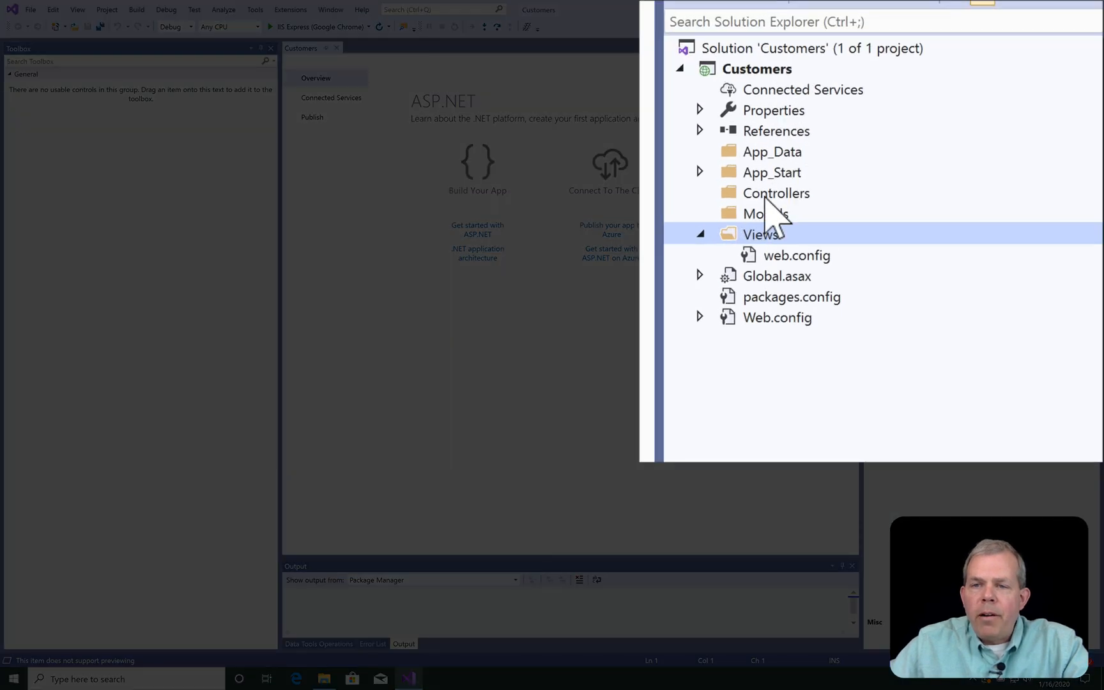
Inspect the new project's Controllers, Models and Views folders in Solution Explorer
left_click(766, 214)
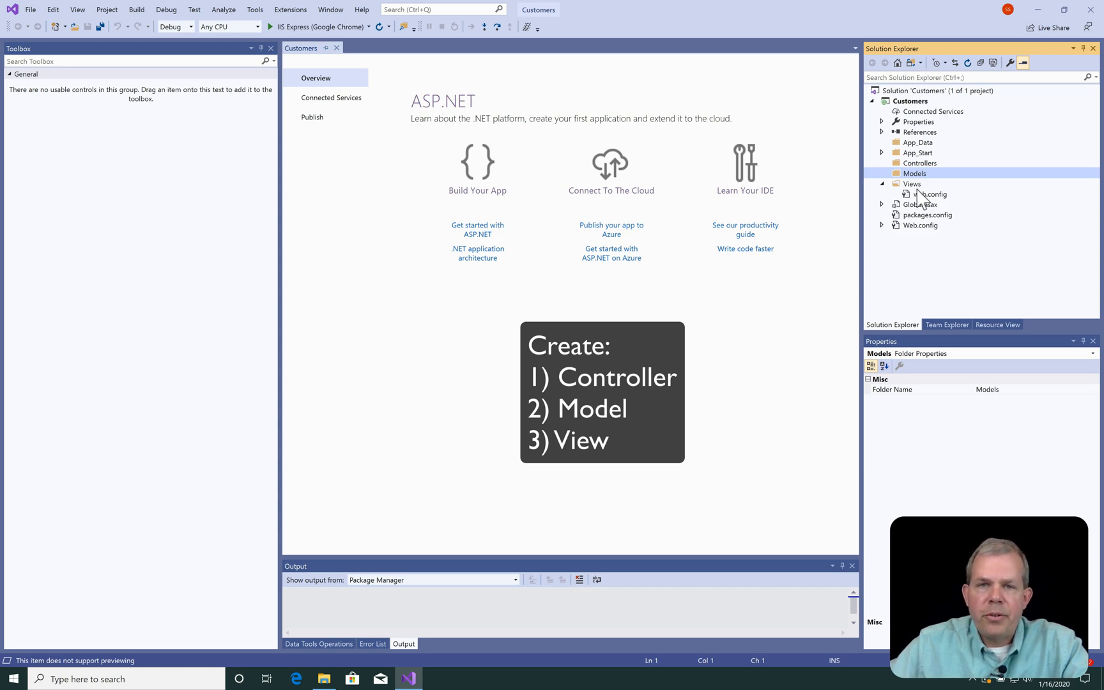
Add an MVC 5 Controller - Empty named TestController to the Controllers folder
left_click(920, 163)
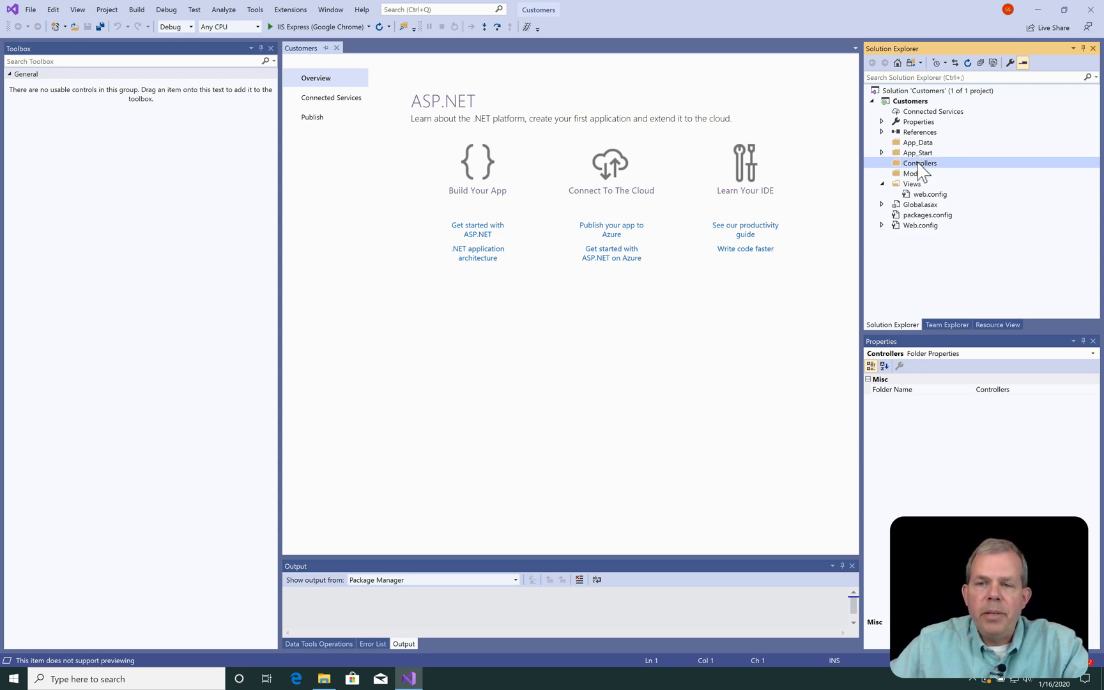
right_click(920, 163)
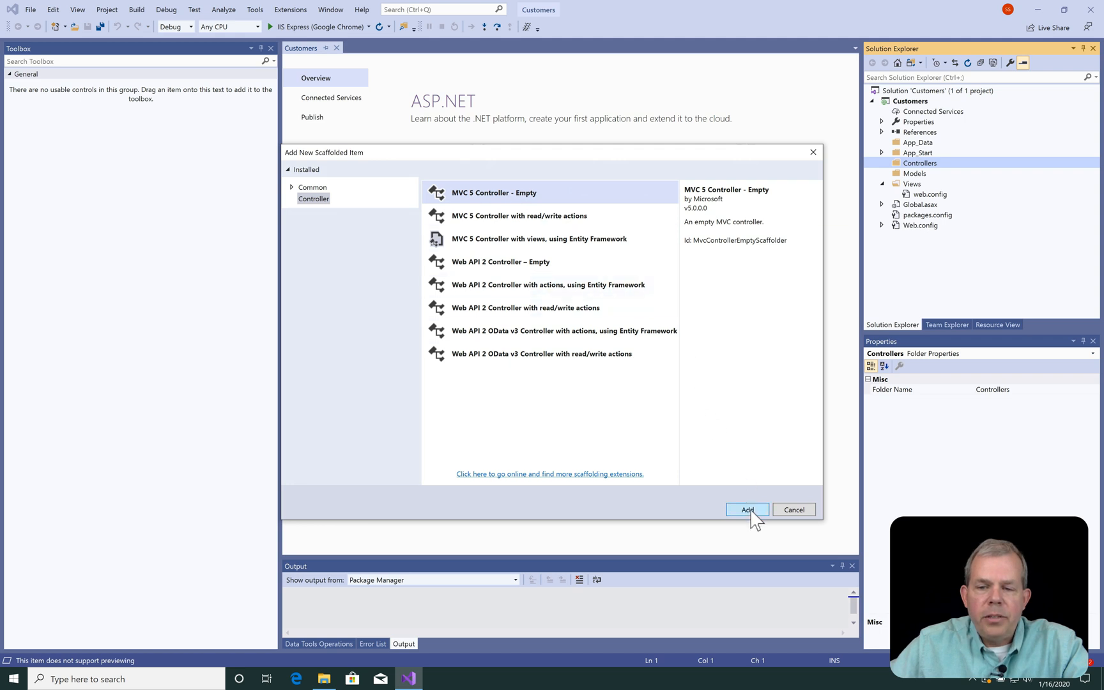
left_click(747, 509)
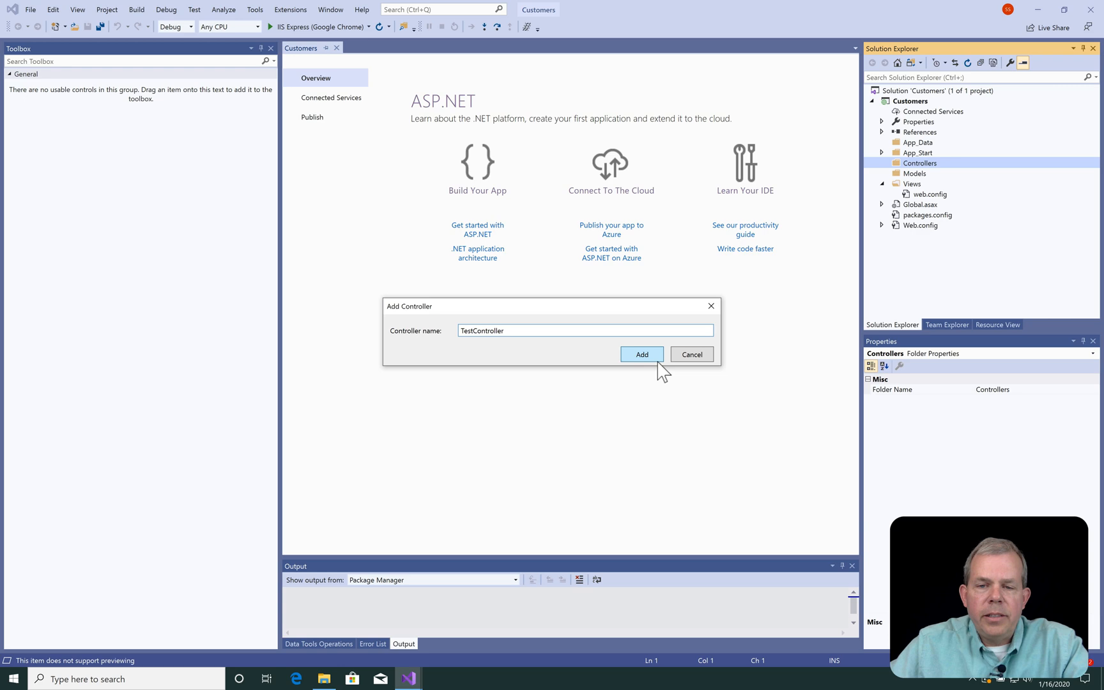
left_click(641, 354)
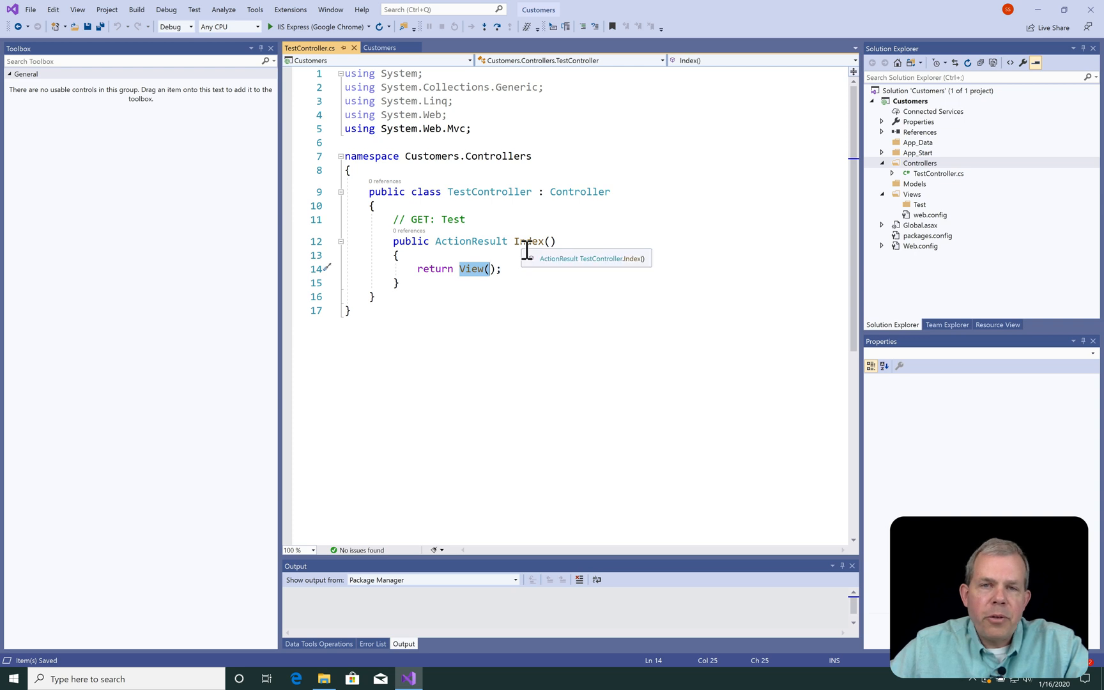
mouse_move(510, 276)
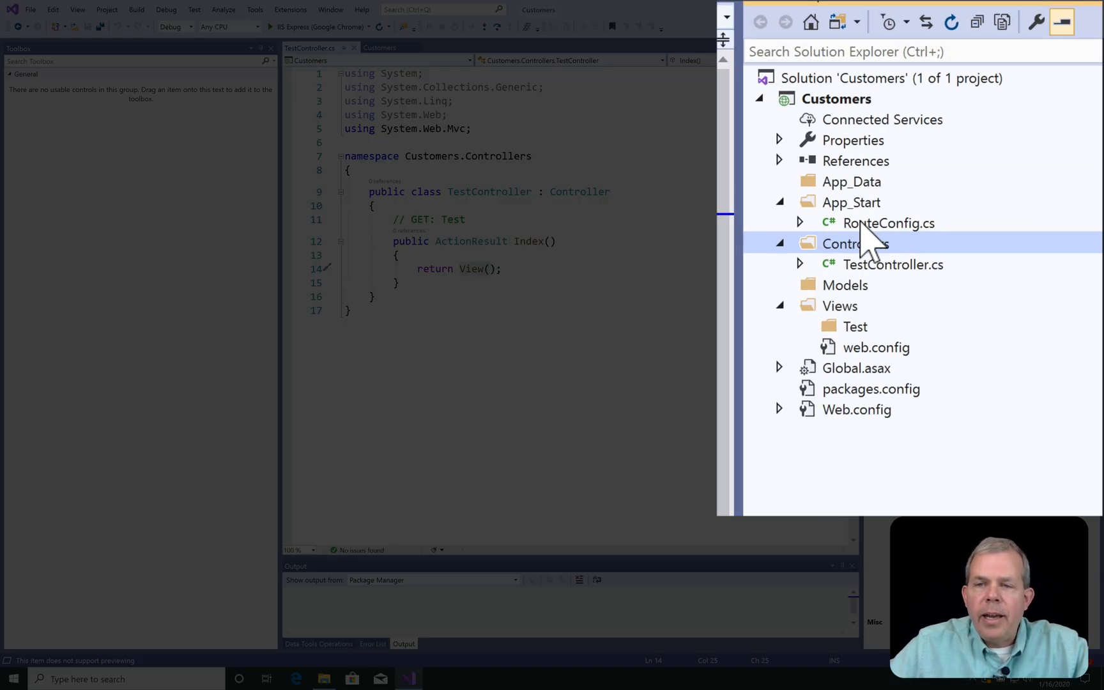
Open RouteConfig.cs and add a Test route with URL '{test}'
left_click(889, 223)
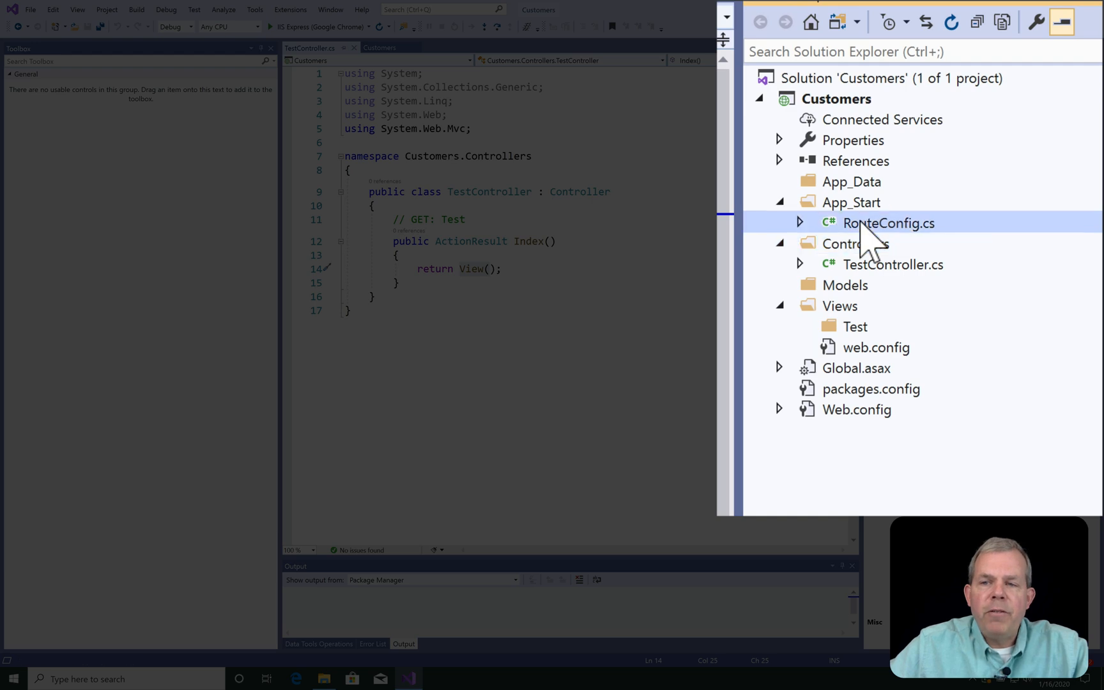
double_click(889, 223)
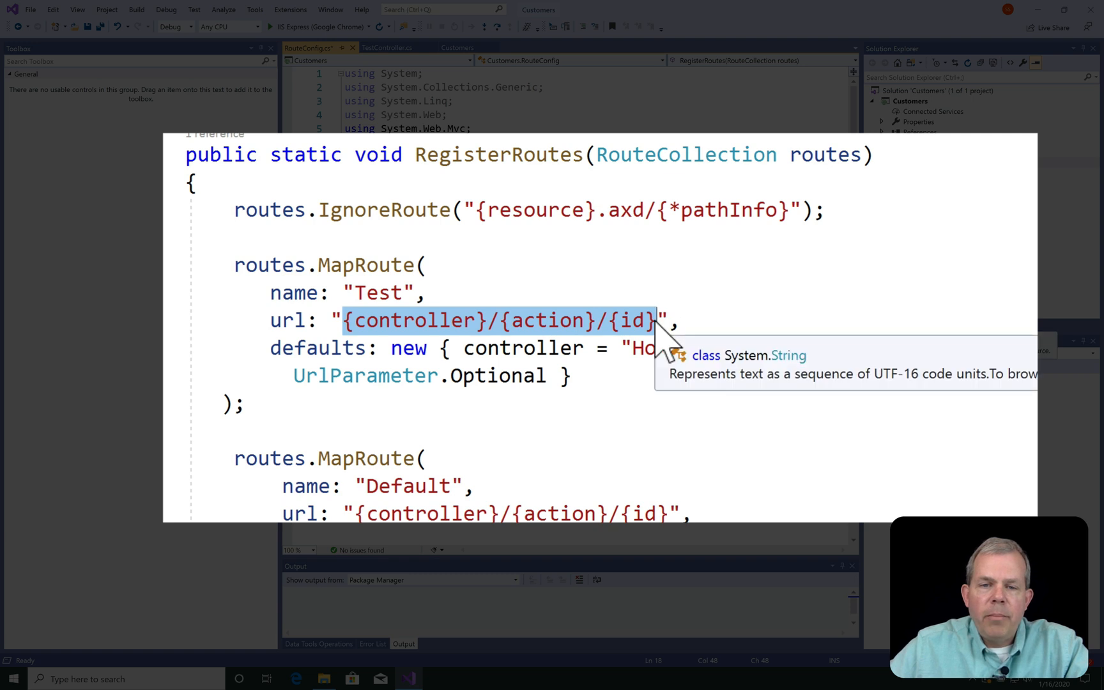
type("test\",")
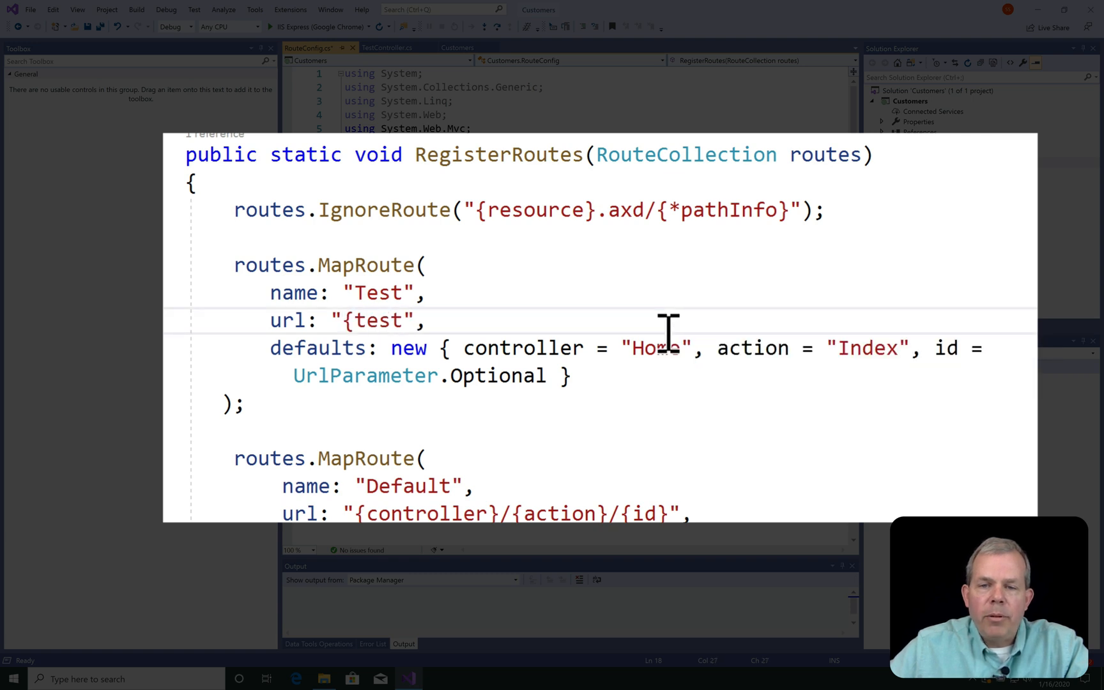
type("}")
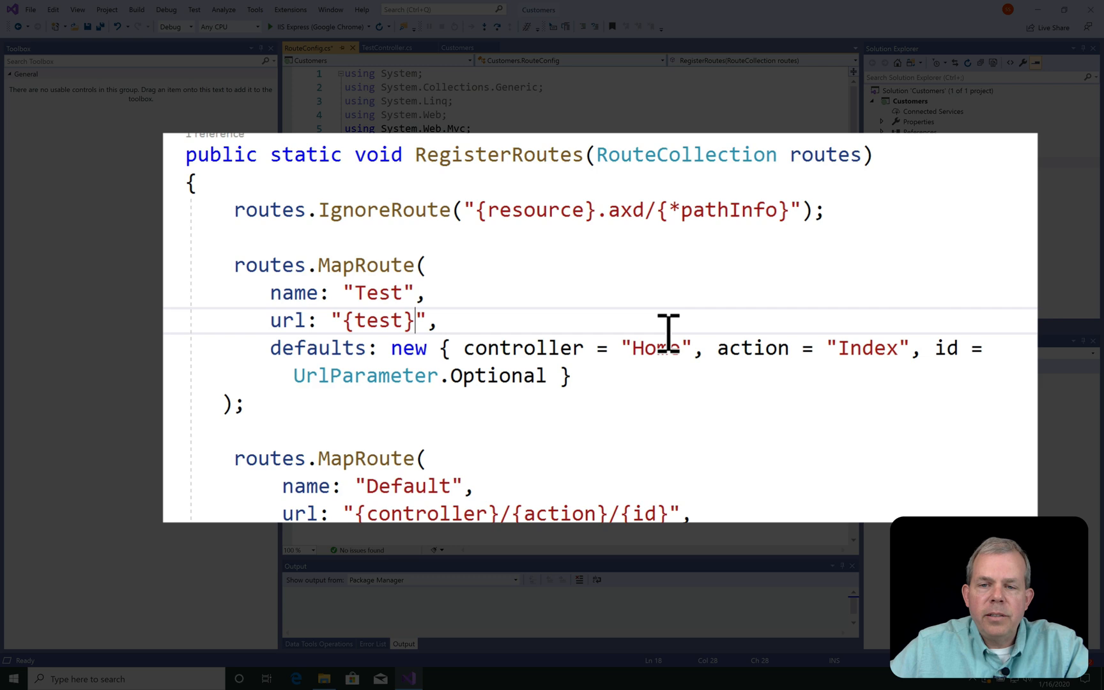
Set the route's default controller to Test, check TestController's Index action, and save
double_click(656, 347)
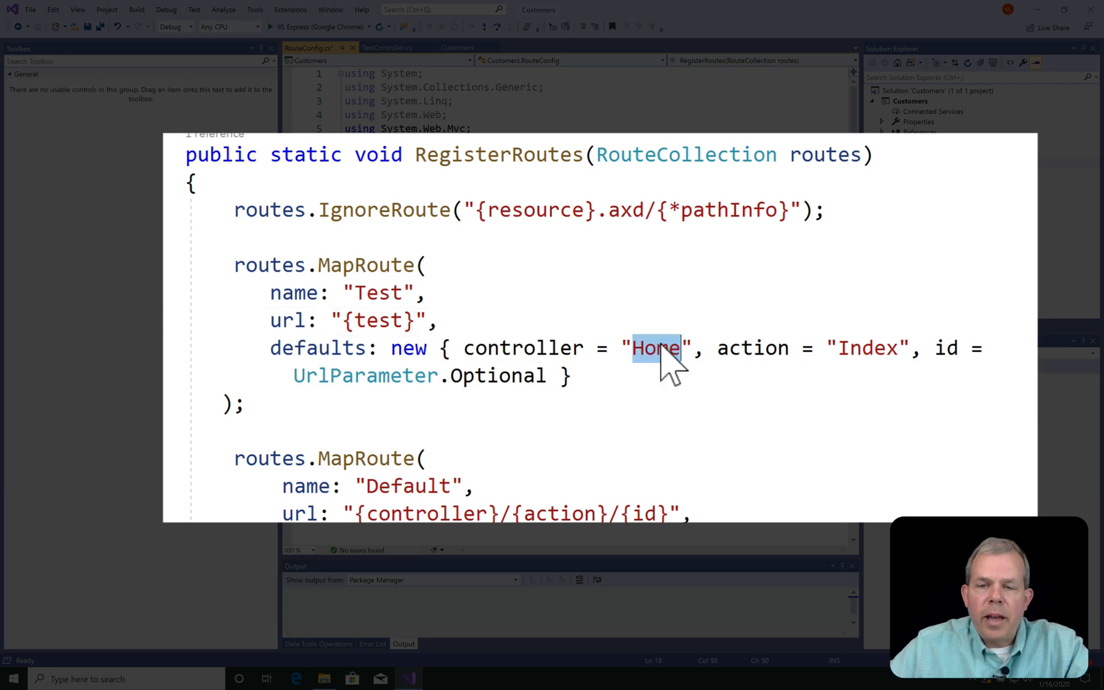
type("Test")
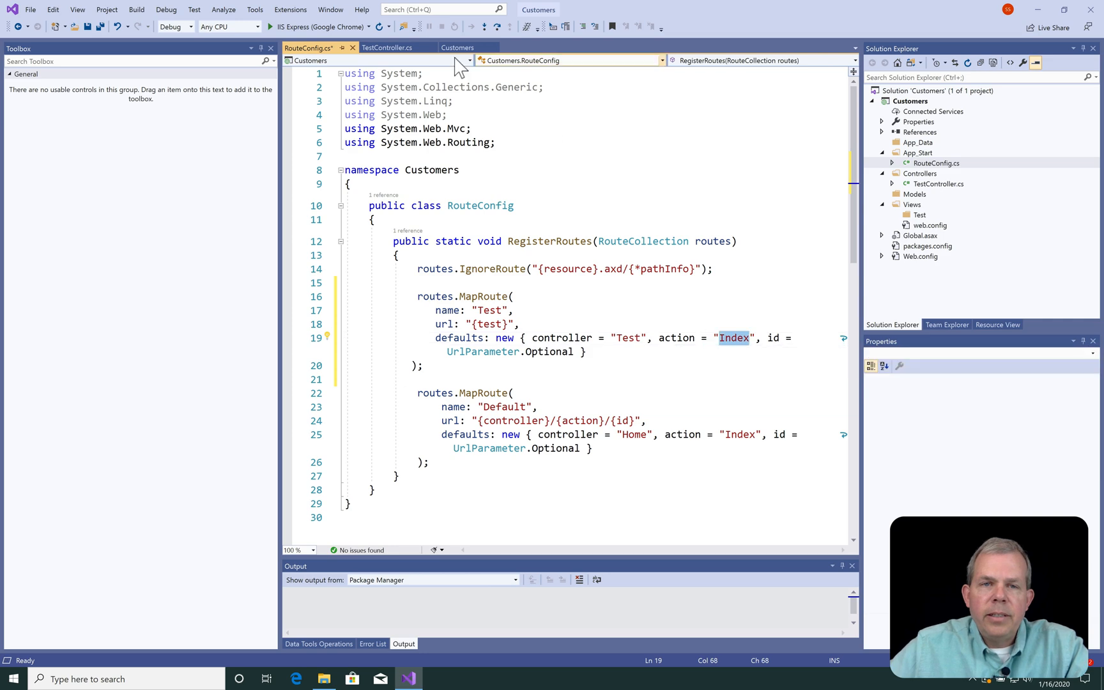
left_click(387, 47)
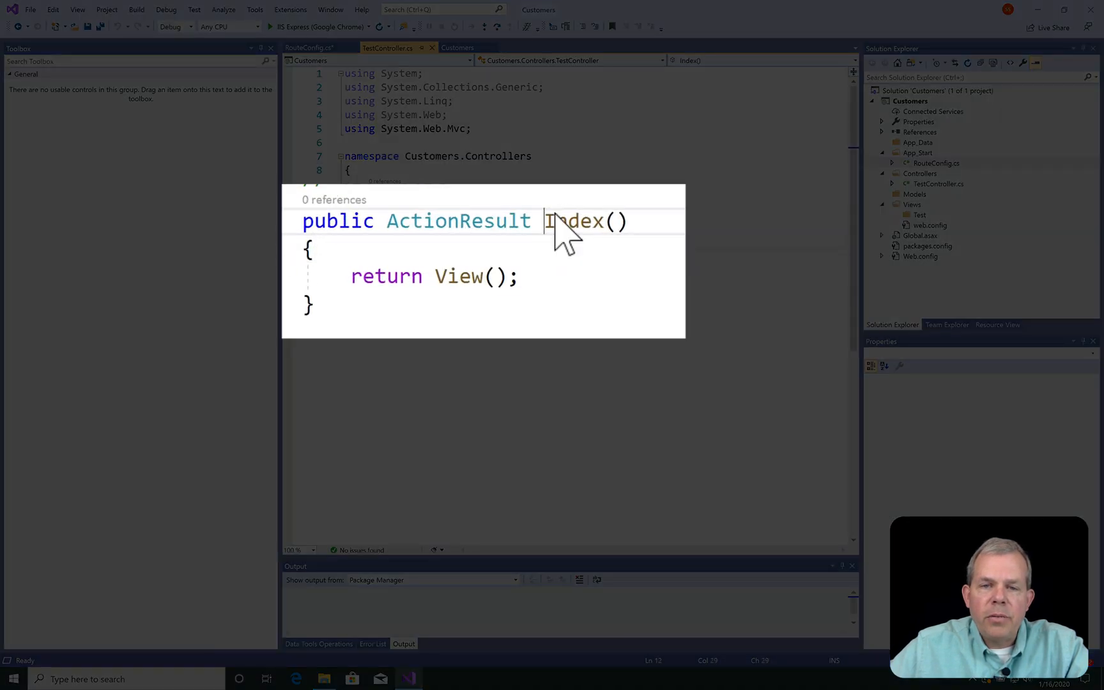
double_click(572, 221)
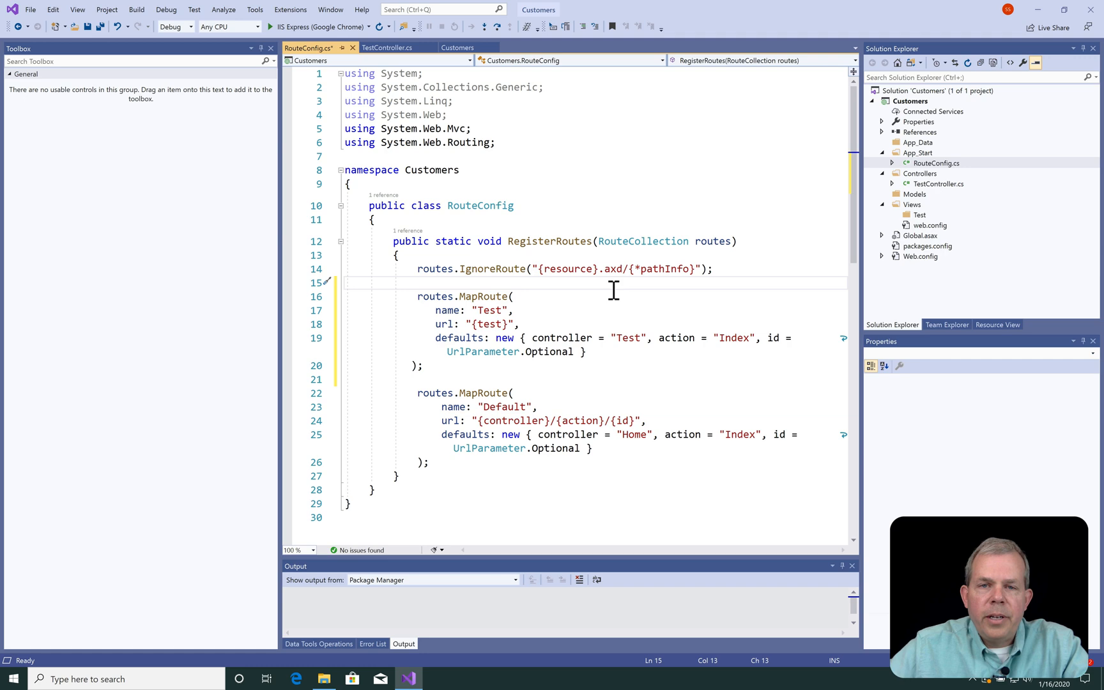
key("ctrl+s")
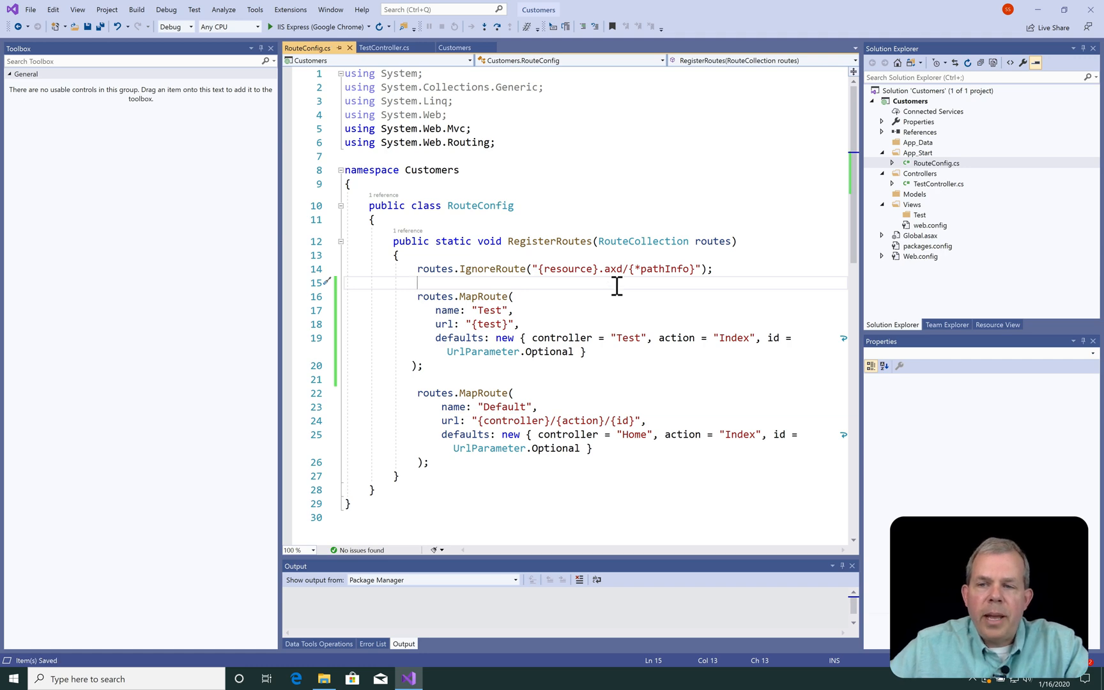
Add a new C# class file named UserModel to the Models folder
left_click(915, 194)
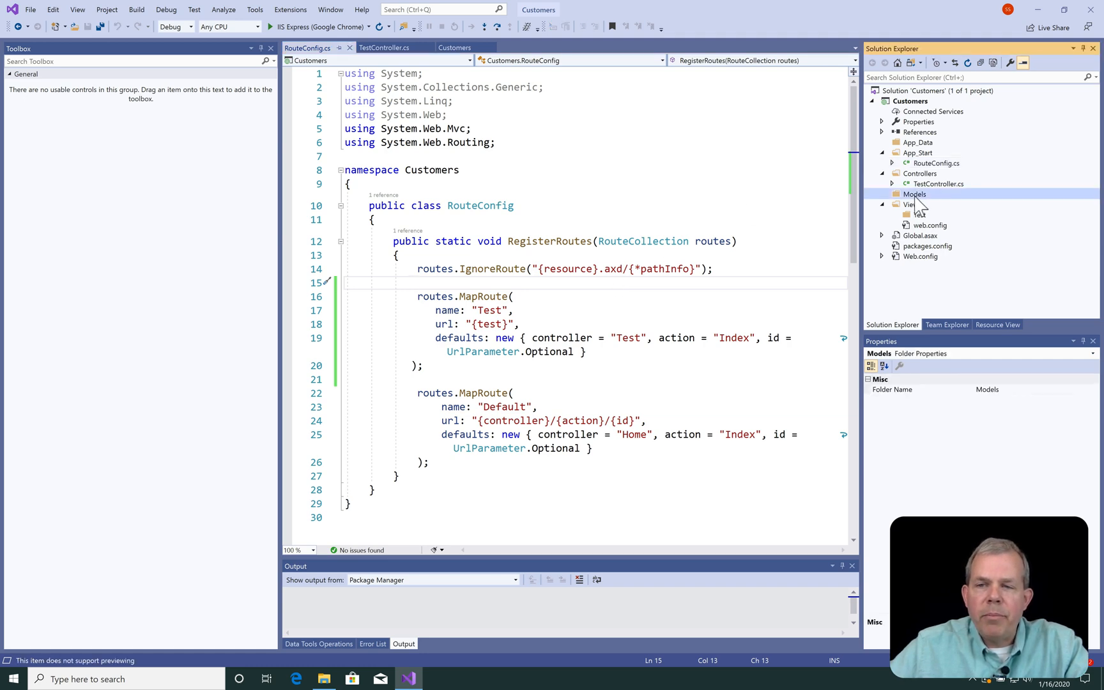
right_click(915, 193)
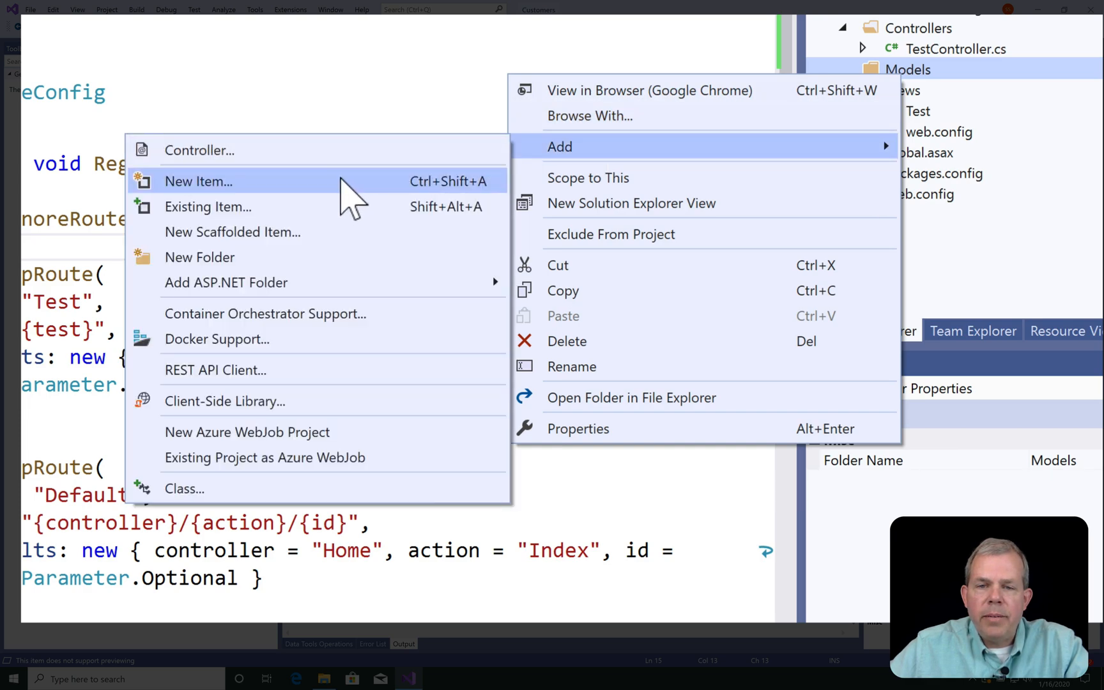
left_click(198, 181)
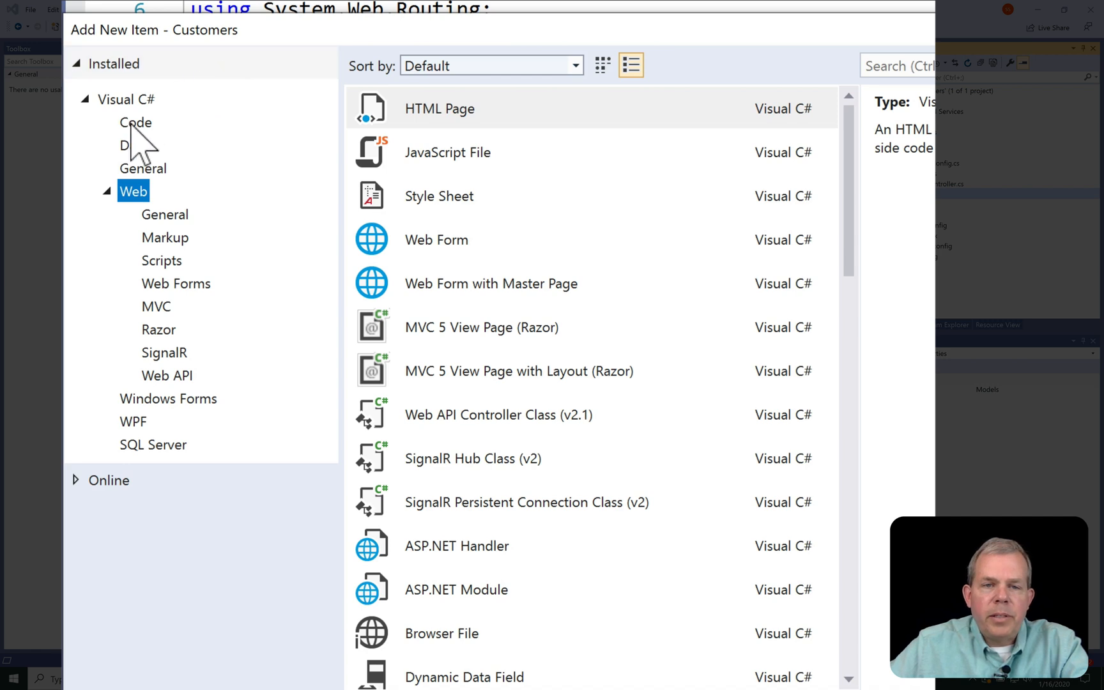
left_click(135, 122)
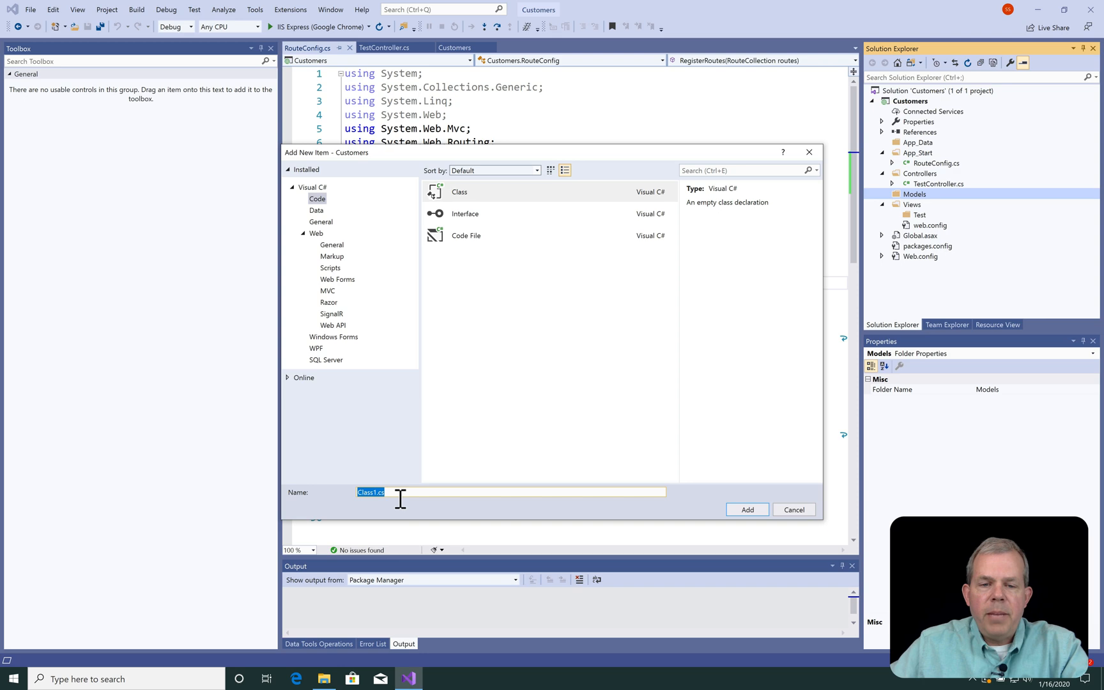
type("Use")
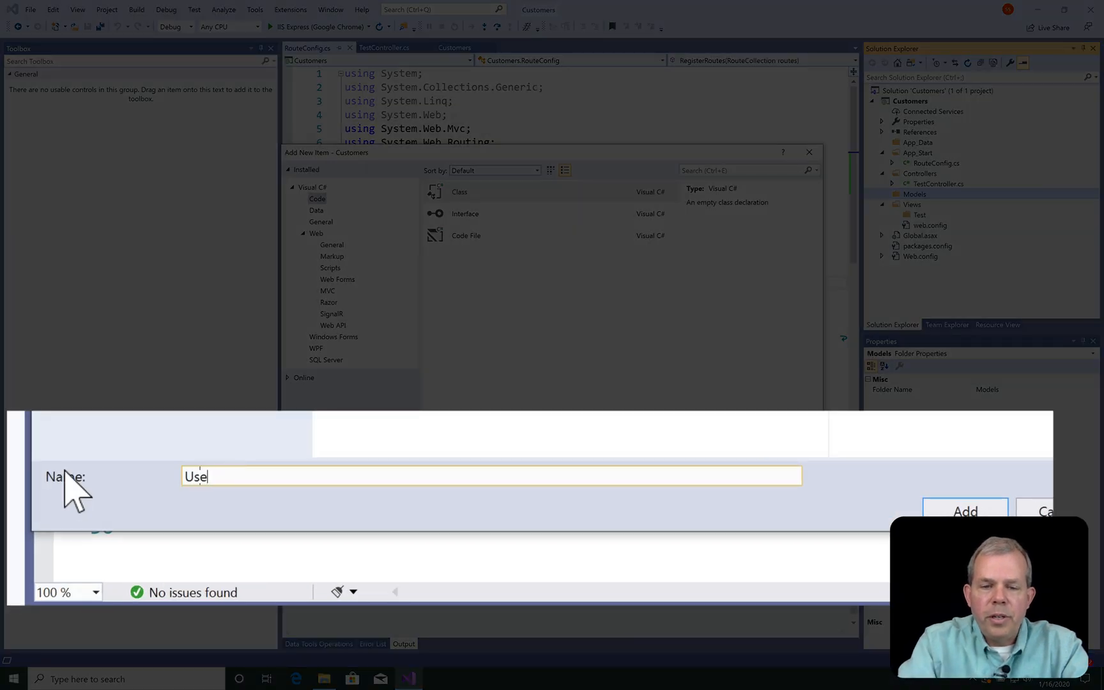
type("rModel")
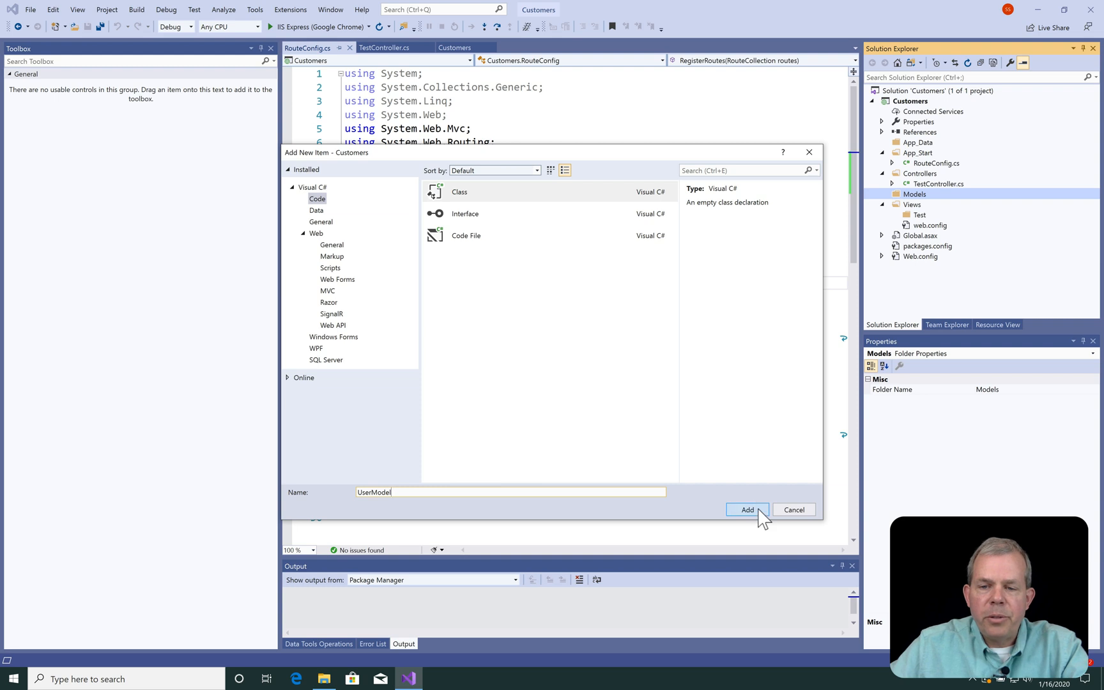
left_click(747, 509)
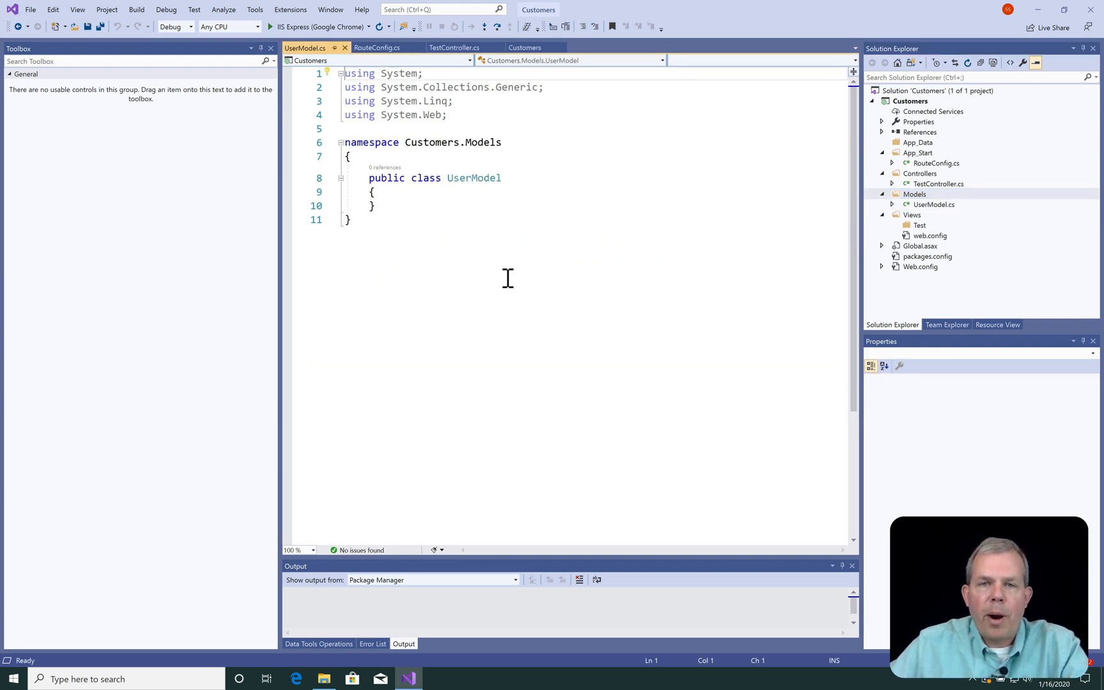
Add string auto-properties Name, EmailAddress and PhoneNumber to the UserModel class
type("public int MyProperty { get; set; }")
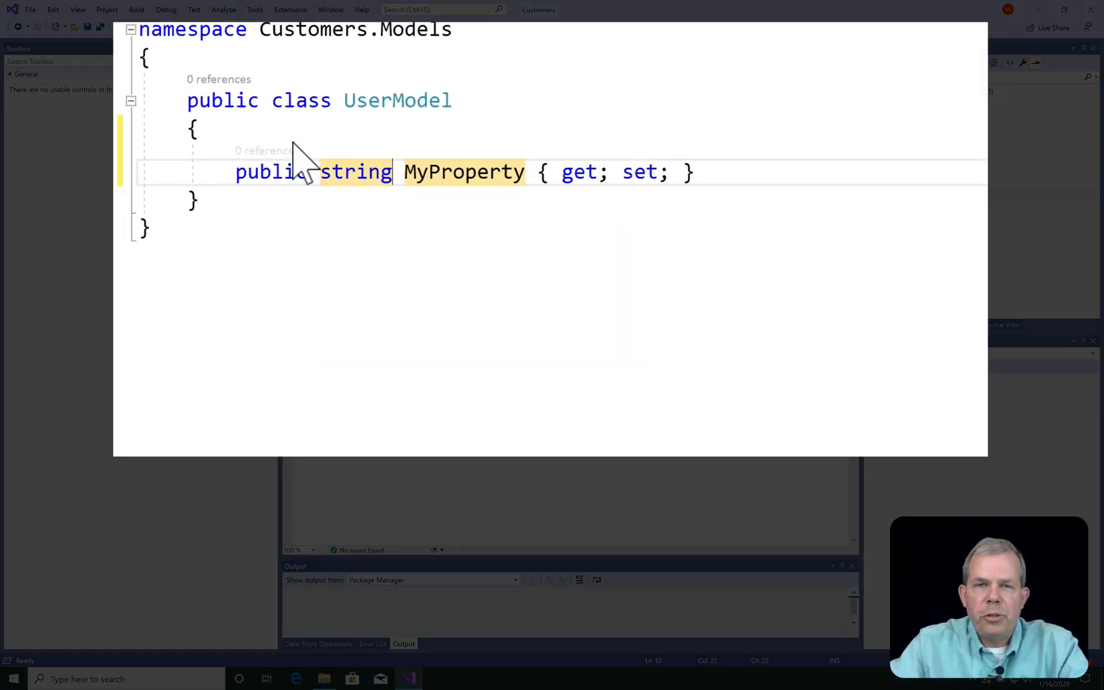
type("Name")
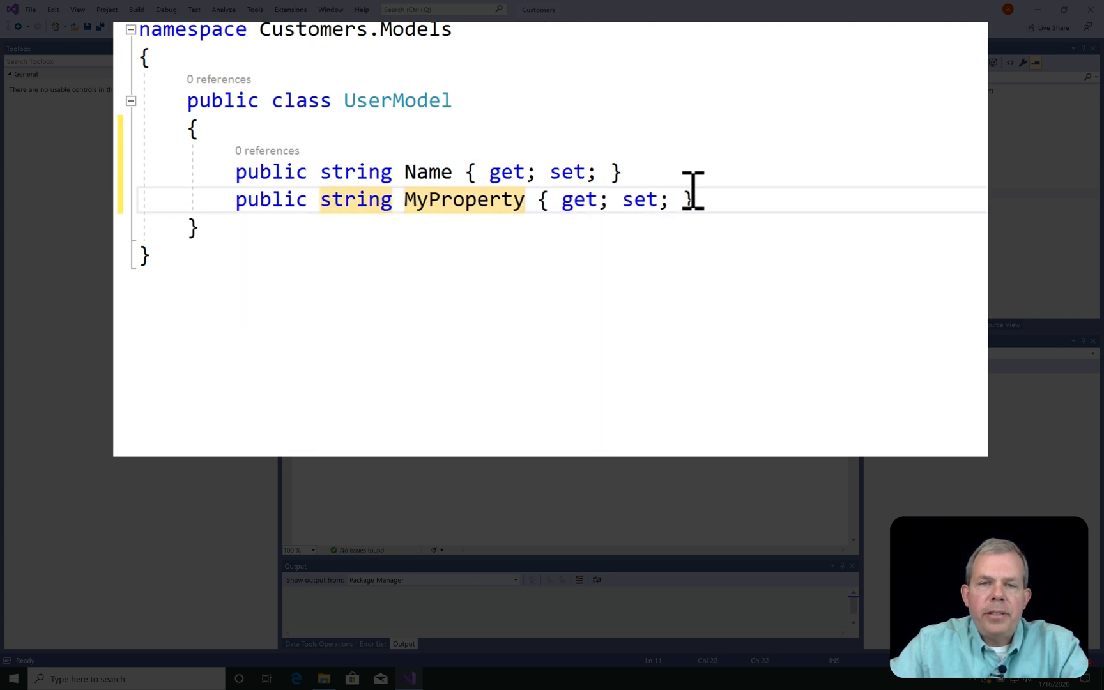
type("EmailAdd")
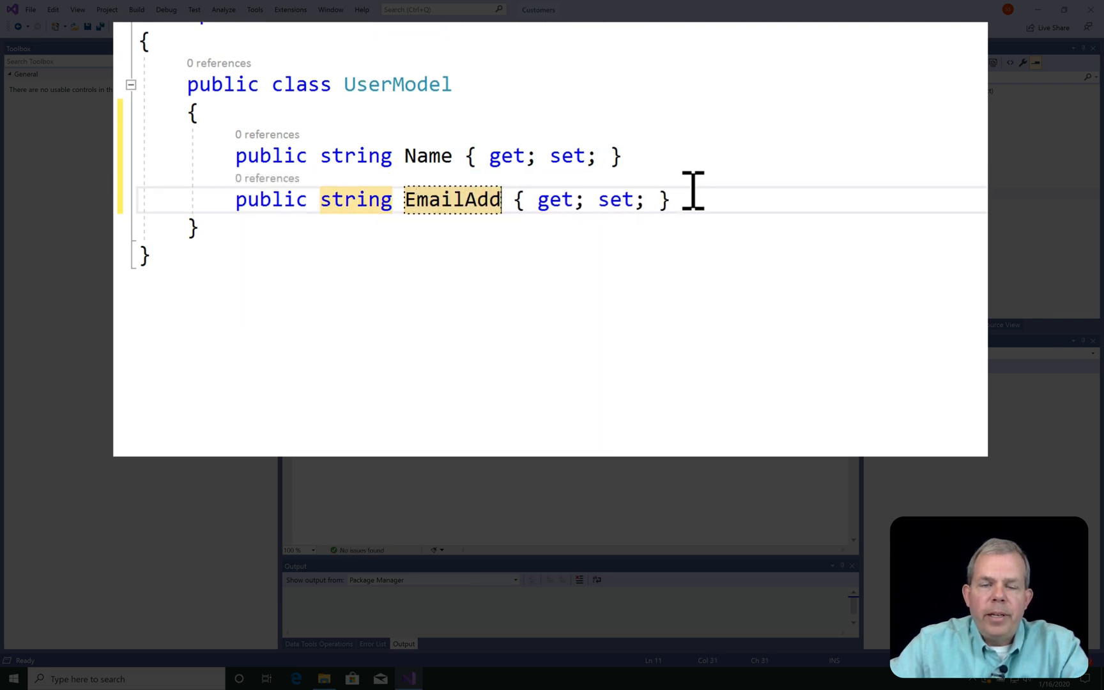
type("pro")
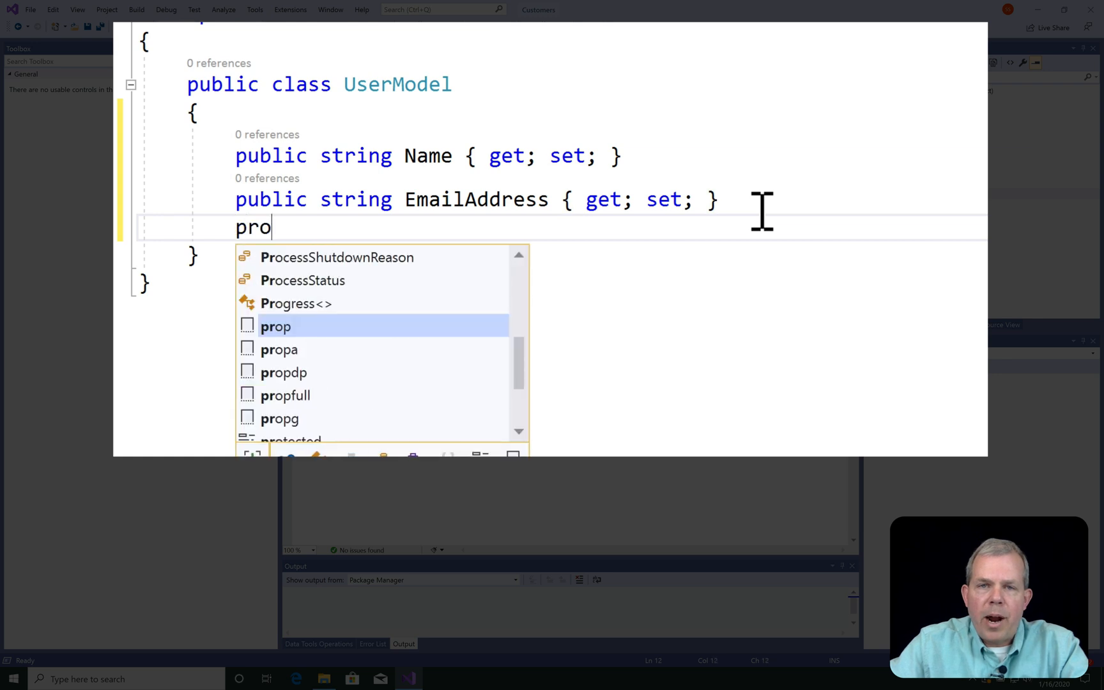
key("Tab")
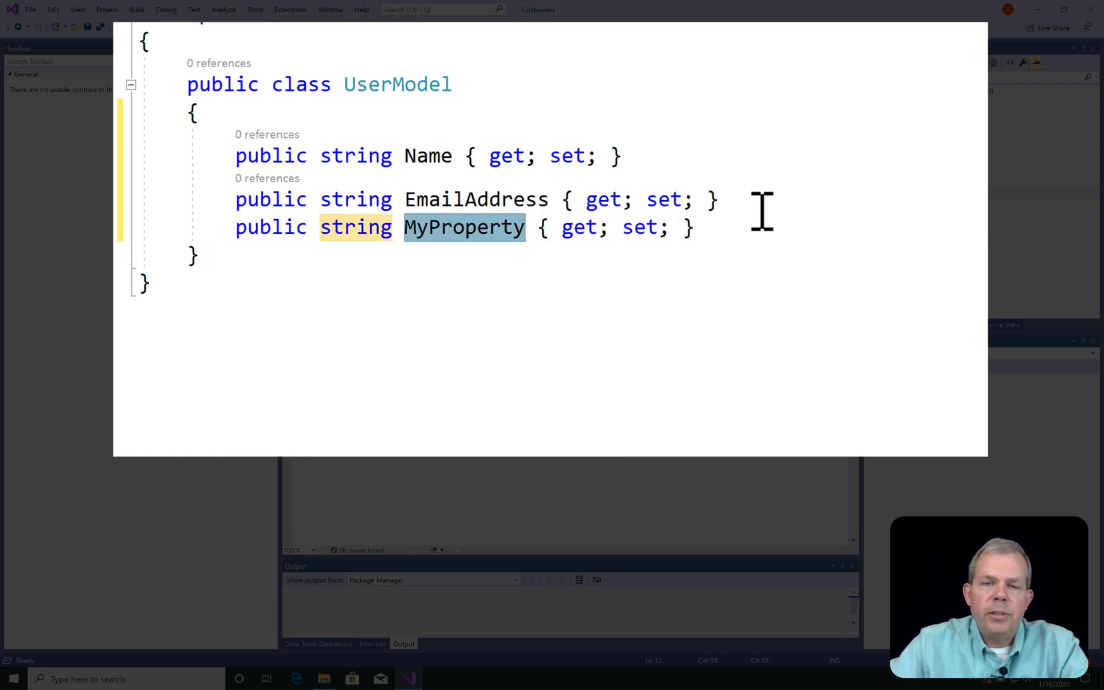
type("PhoneNumber")
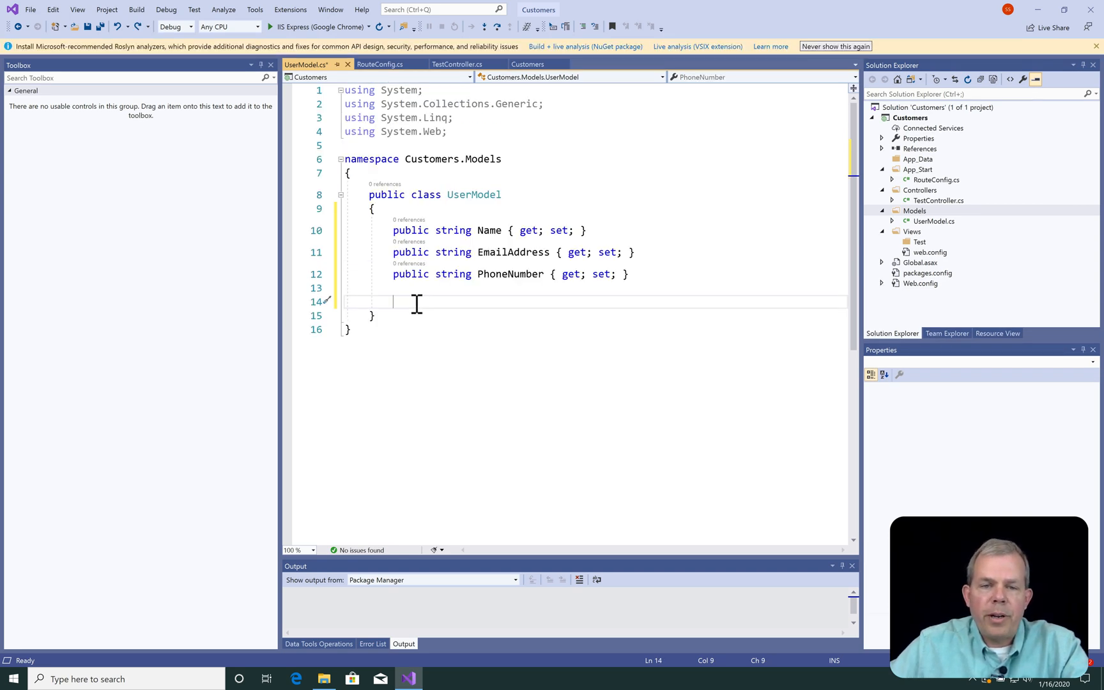
right_click(415, 303)
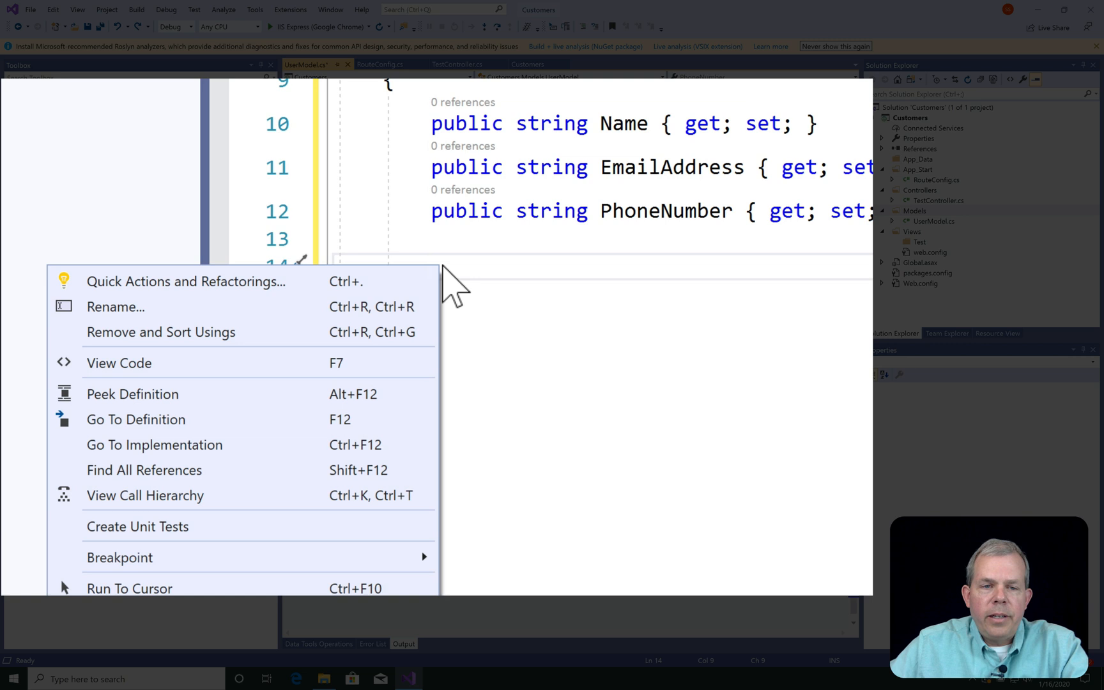
mouse_move(212, 296)
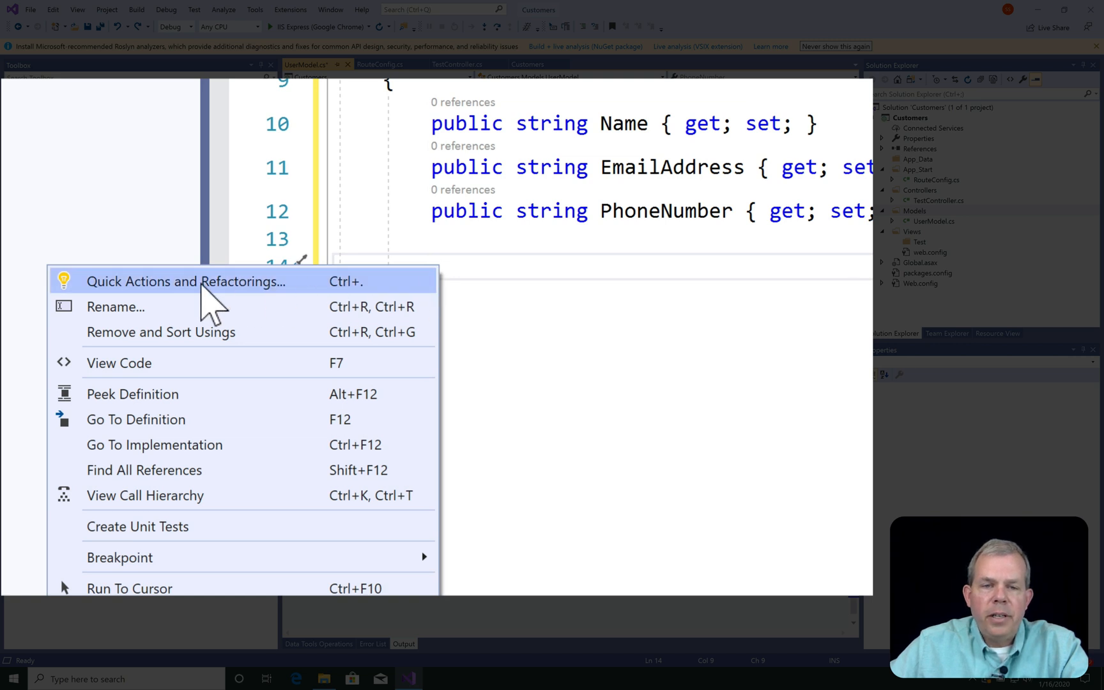
mouse_move(356, 303)
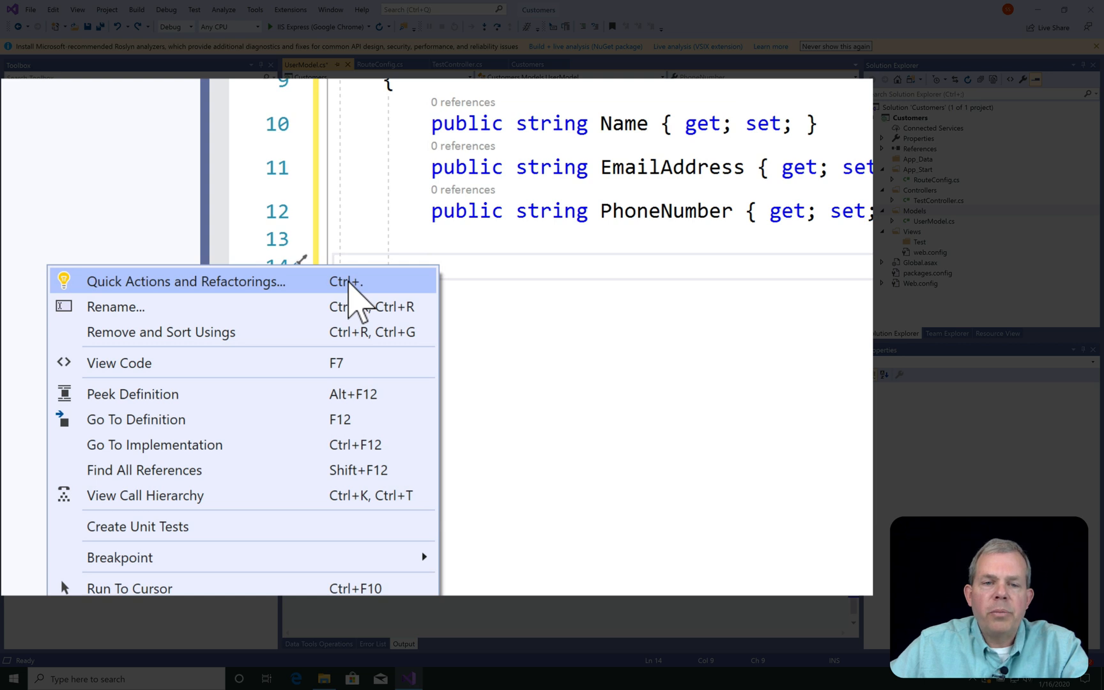
Generate a UserModel constructor with Name, EmailAddress and PhoneNumber via Quick Actions
left_click(186, 282)
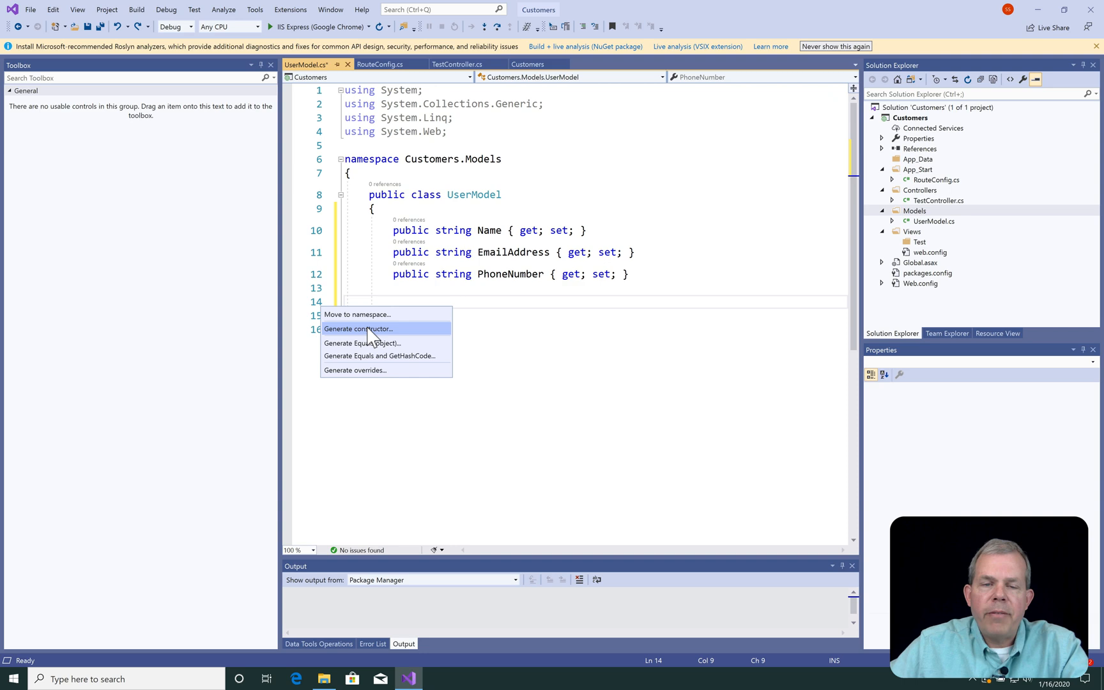
left_click(358, 330)
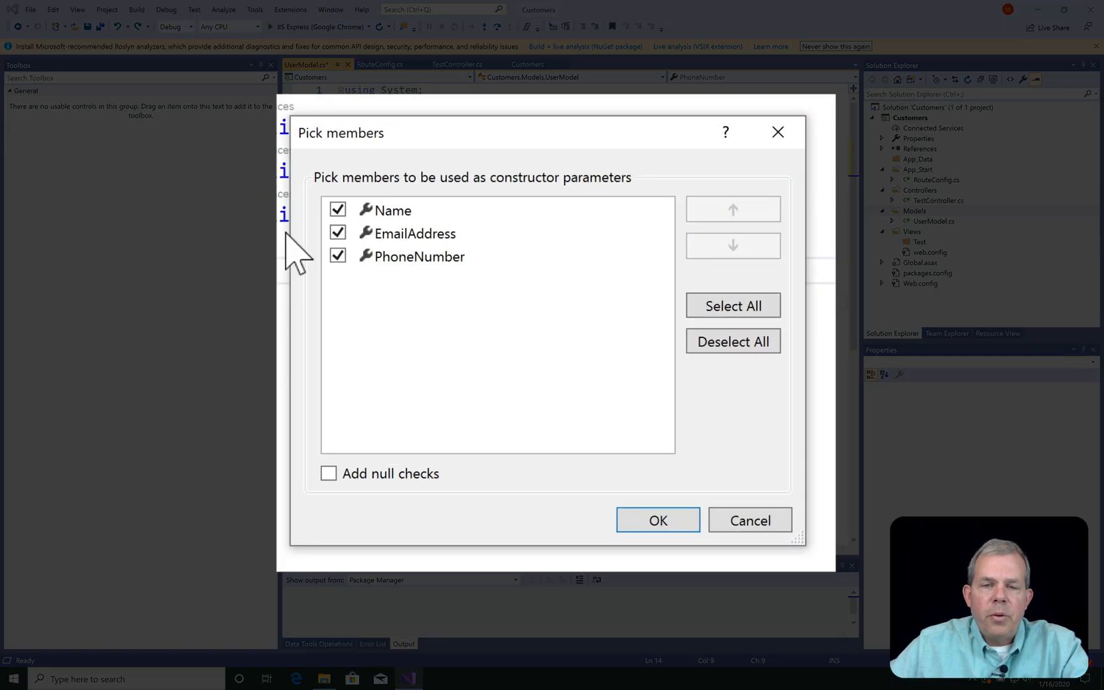
left_click(419, 255)
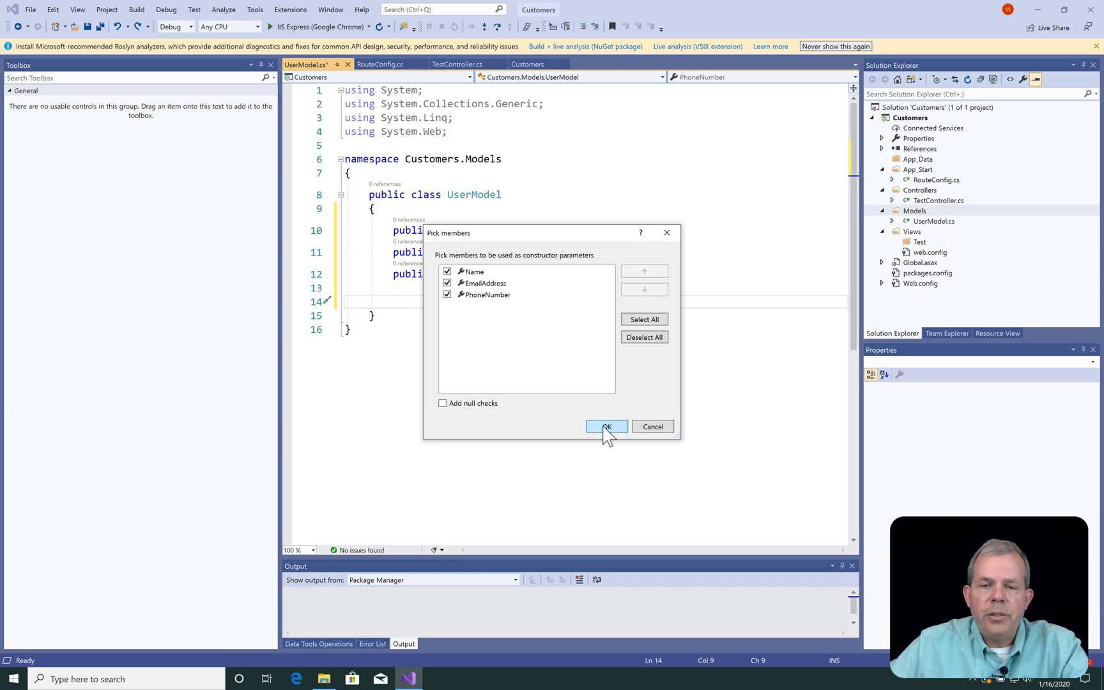
left_click(606, 427)
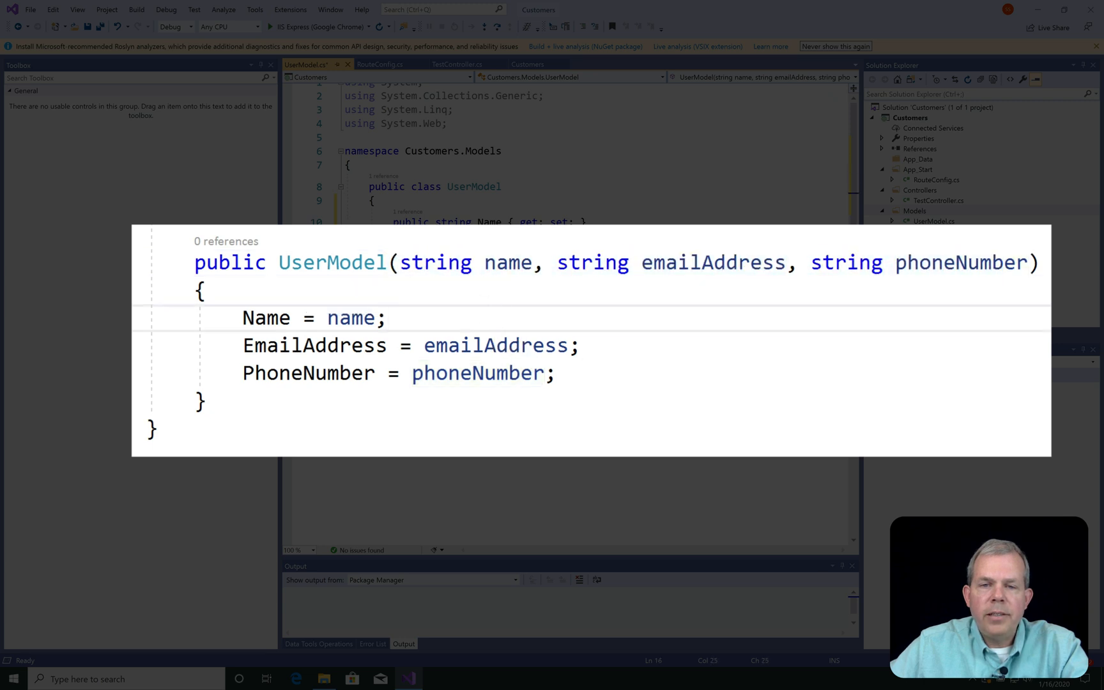
mouse_move(489, 336)
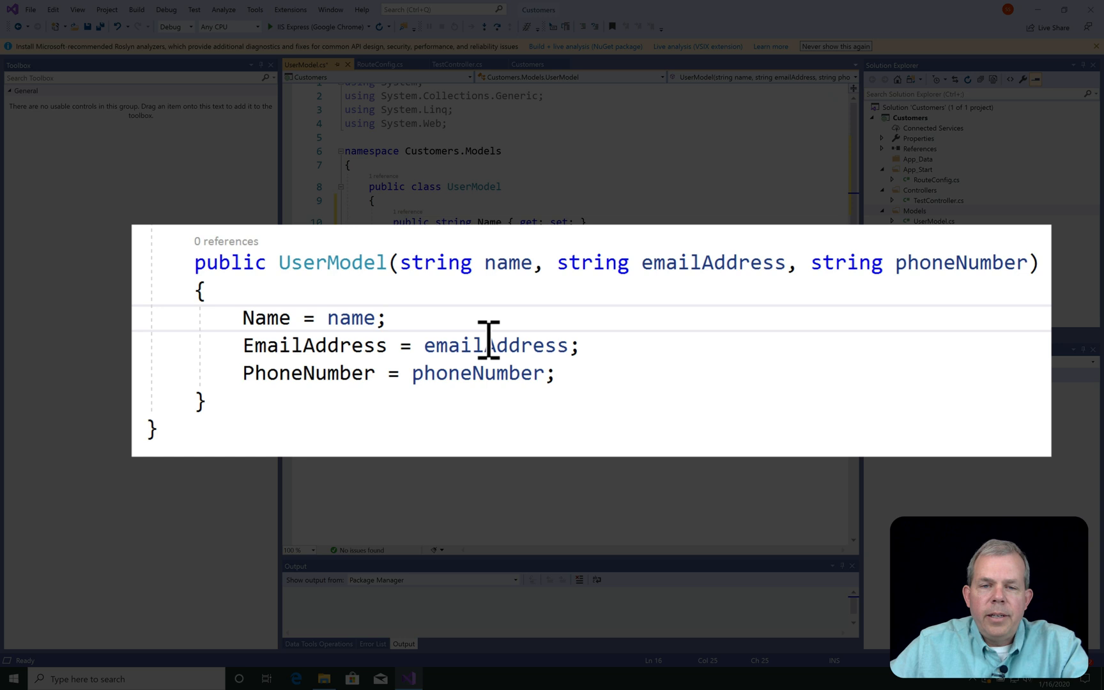
Rename the constructor parameters to n, e and p, updating the assignments
left_click(485, 262)
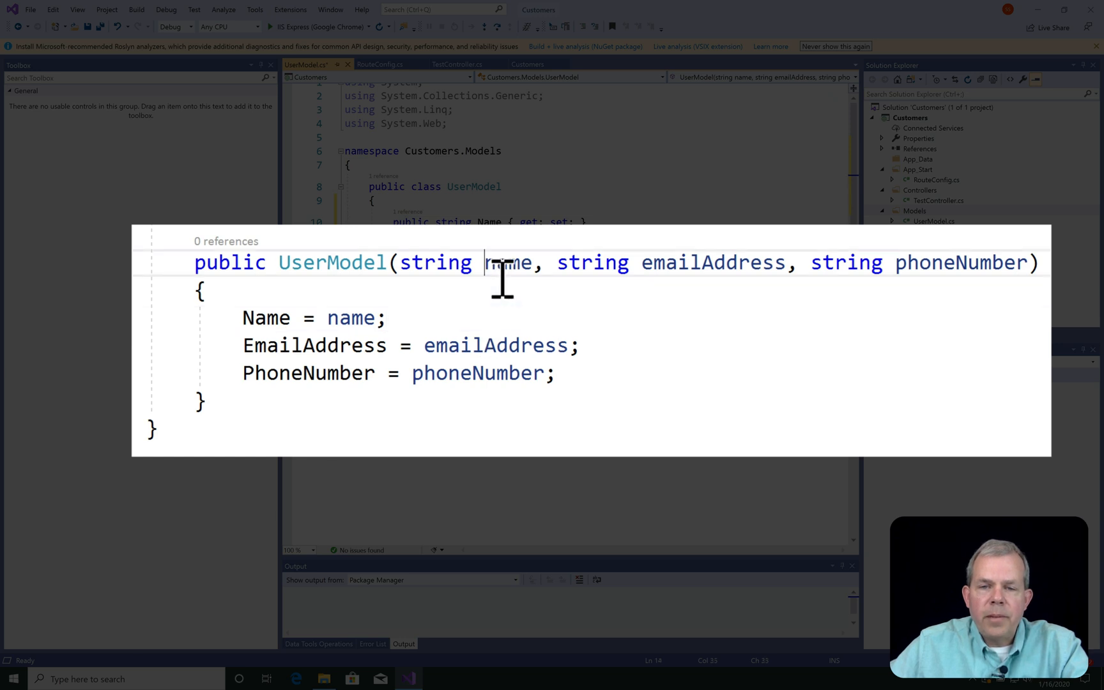
double_click(506, 262)
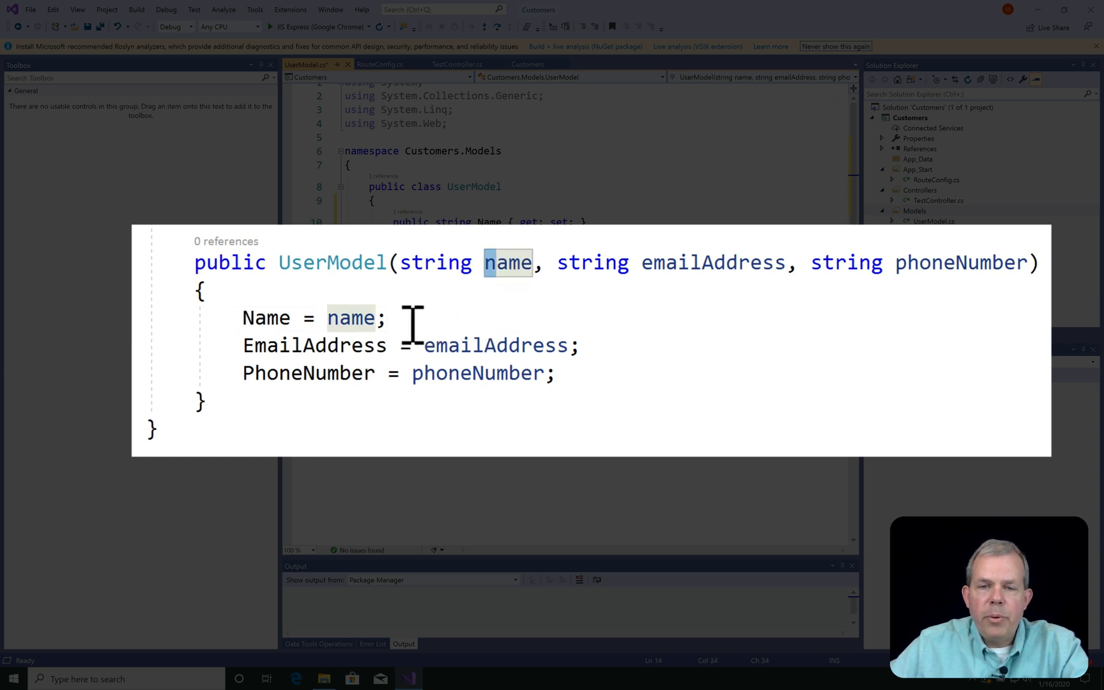
mouse_move(350, 317)
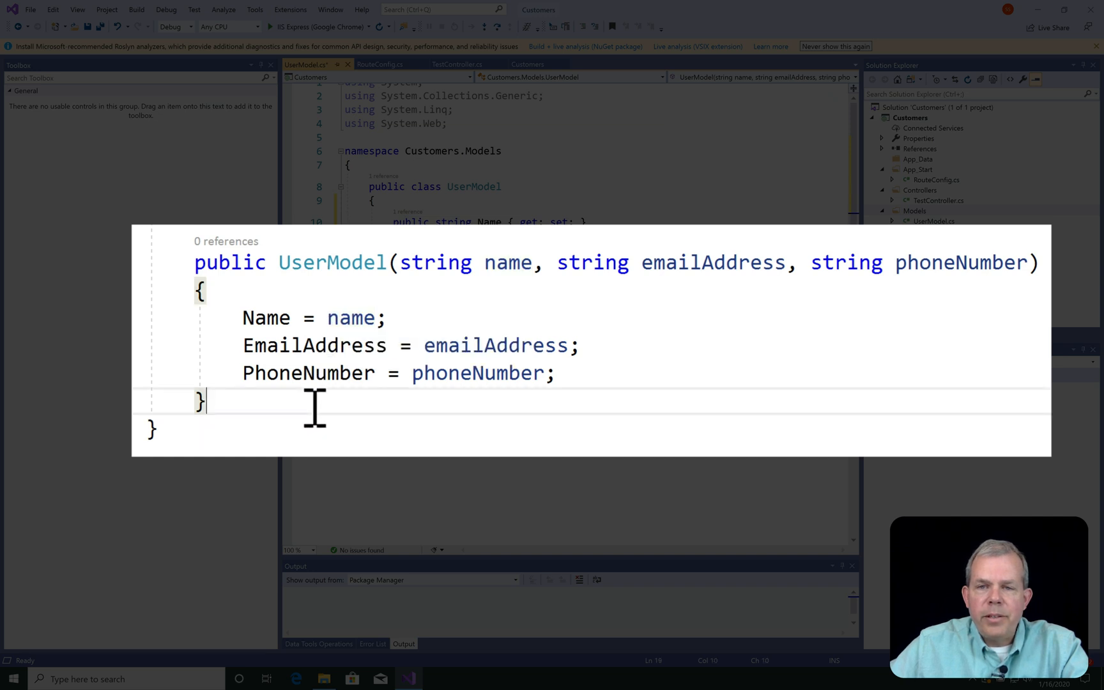
double_click(282, 345)
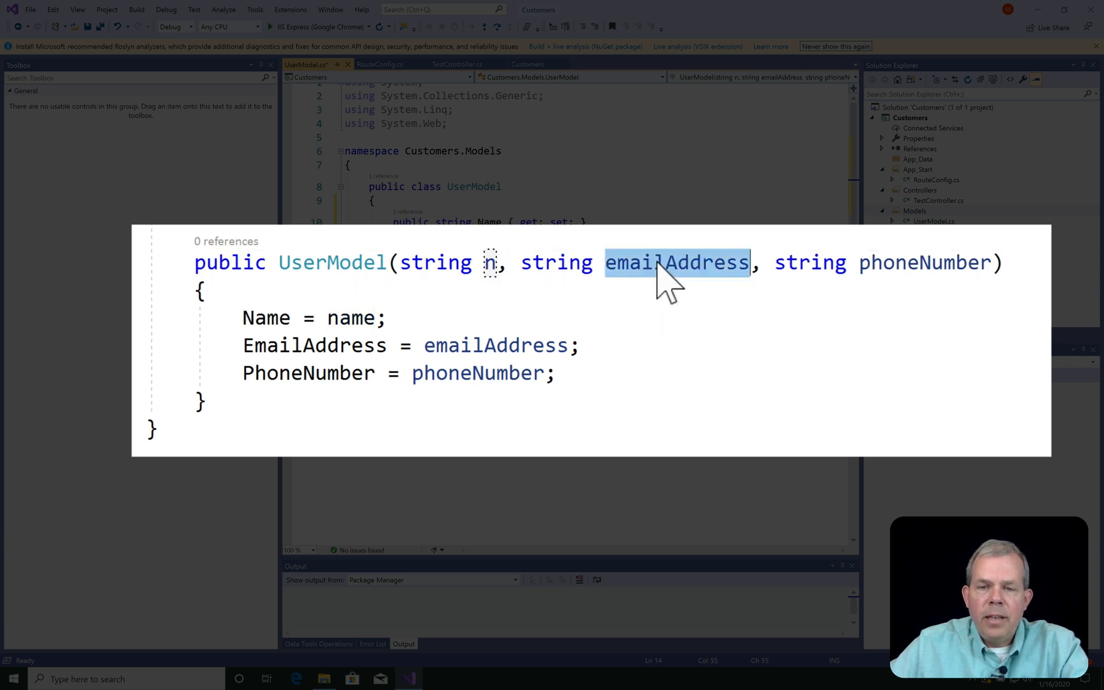
type("e")
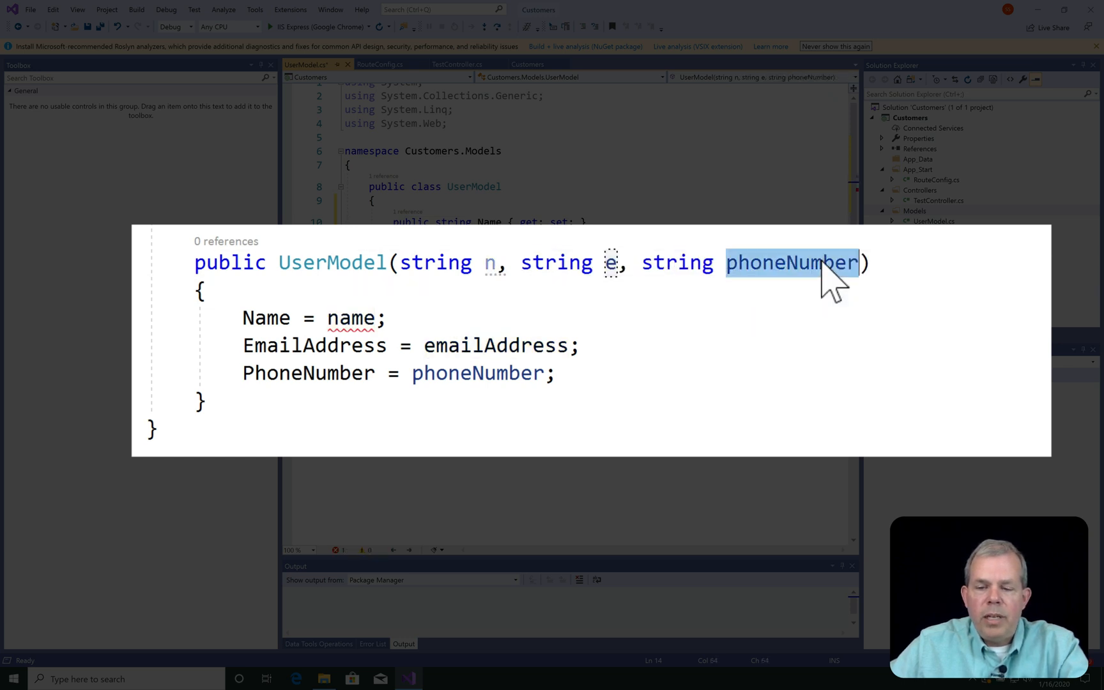
type("p")
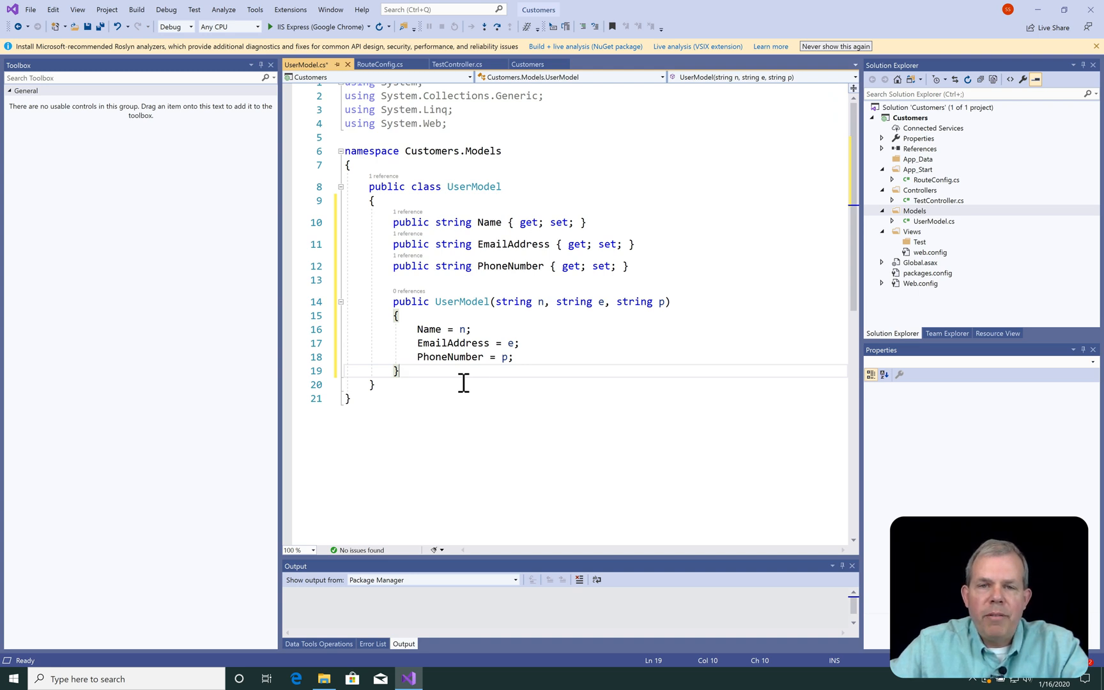
mouse_move(654, 277)
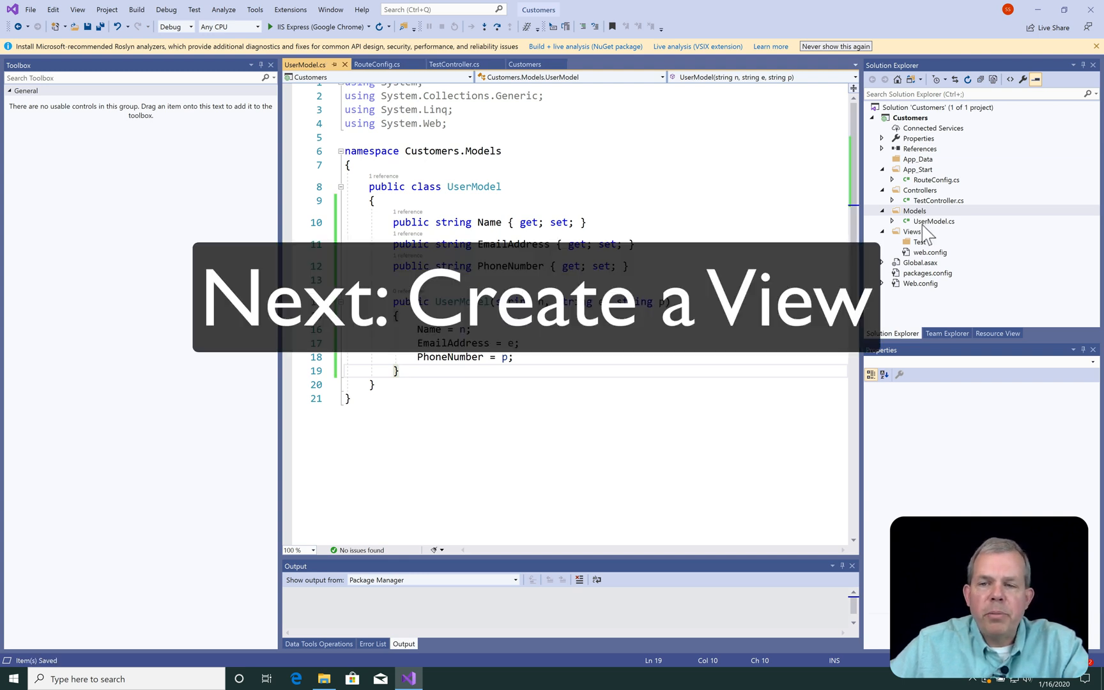
Add a Test view under Views/Test: Empty template, UserModel model, no layout page
left_click(920, 242)
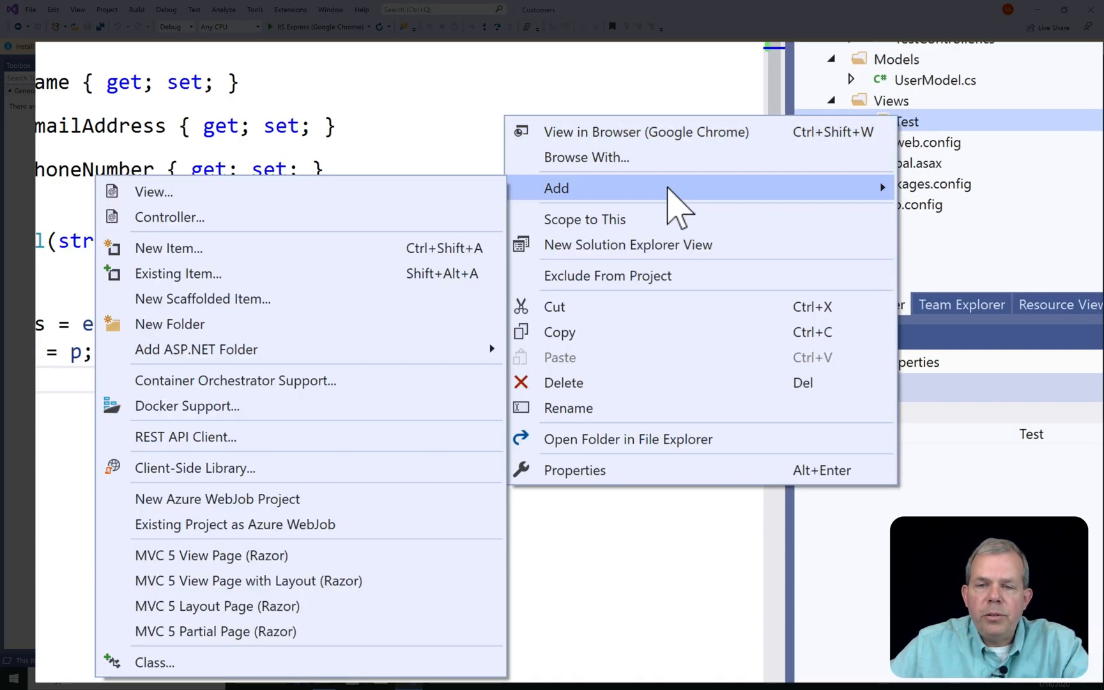
left_click(153, 192)
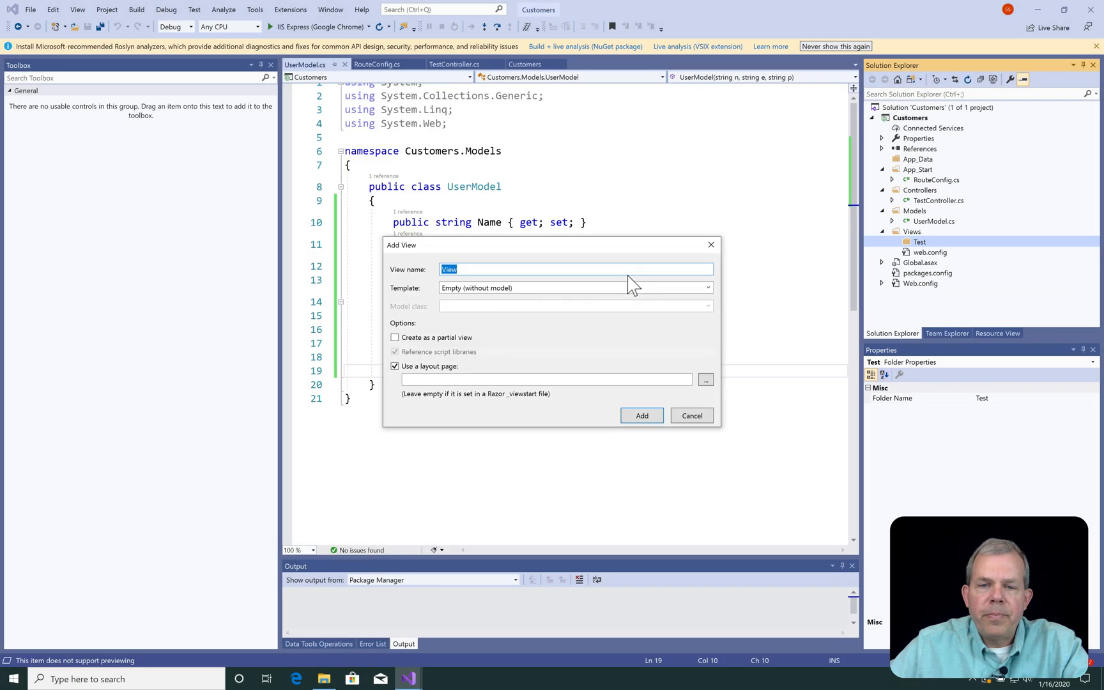
type("Test")
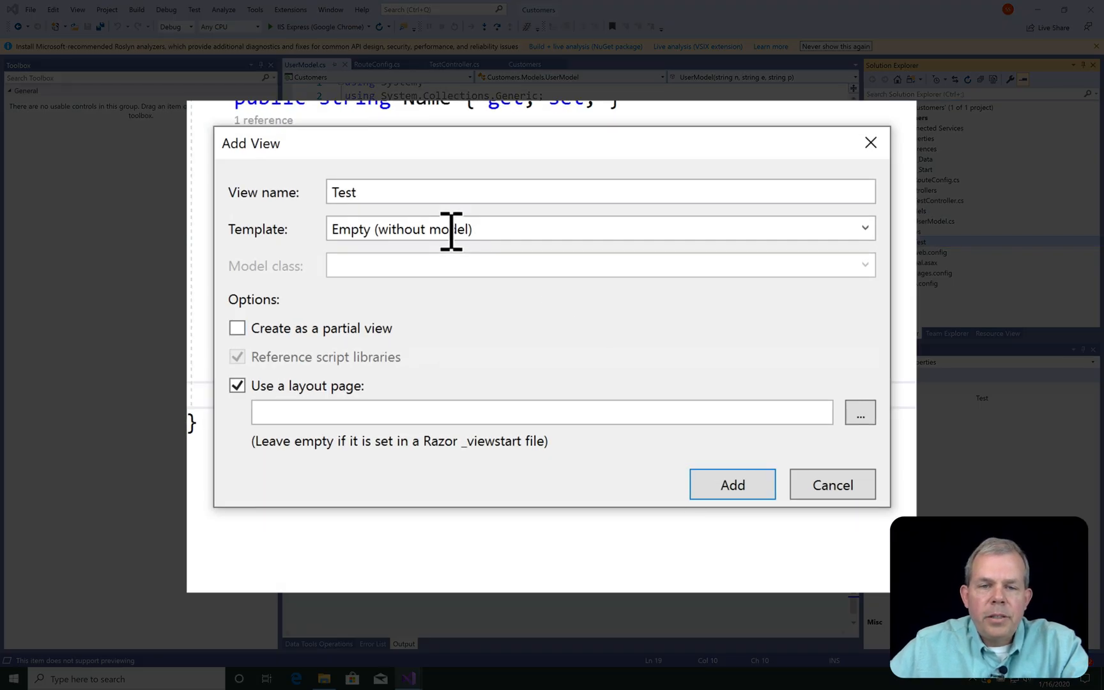
mouse_move(401, 254)
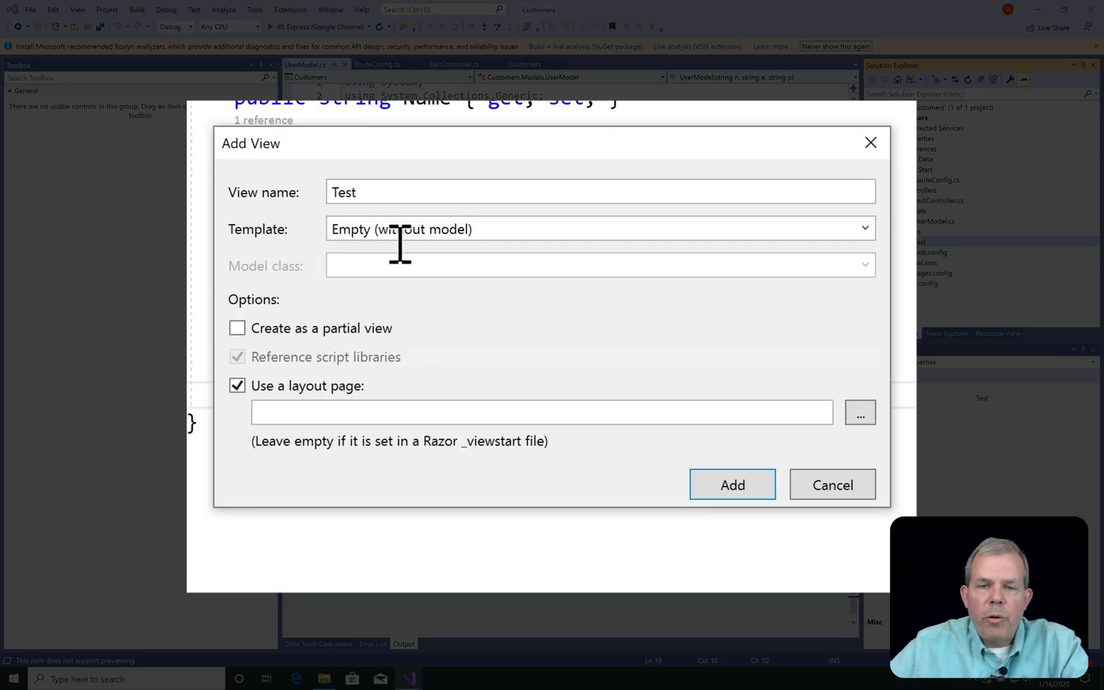
left_click(864, 228)
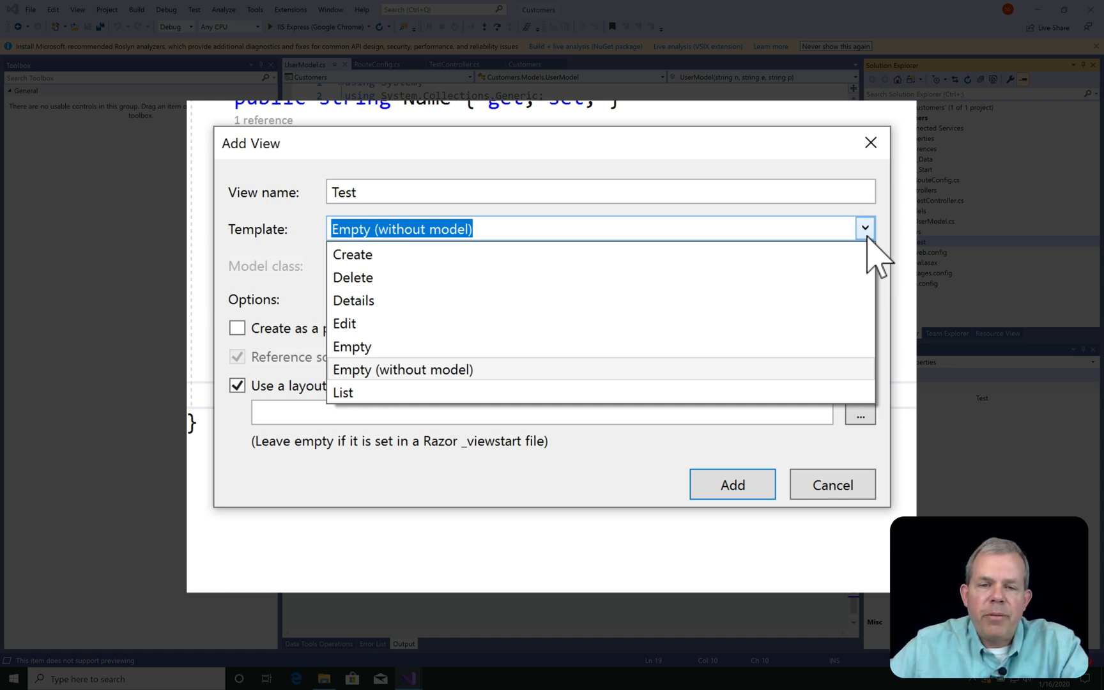
mouse_move(404, 369)
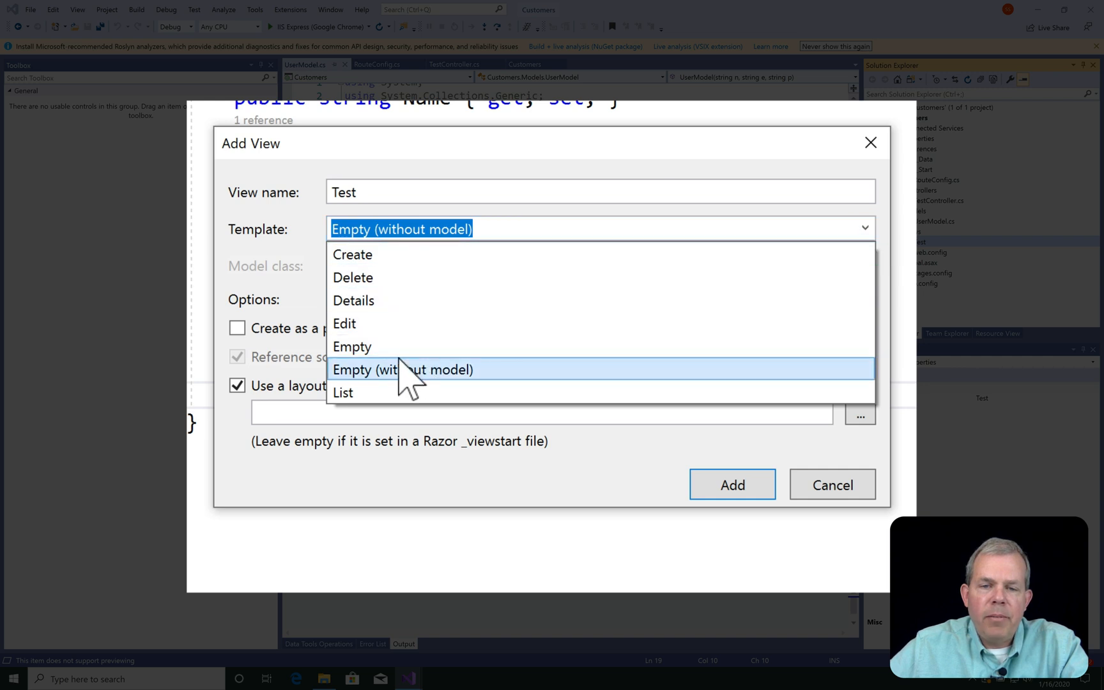
mouse_move(373, 346)
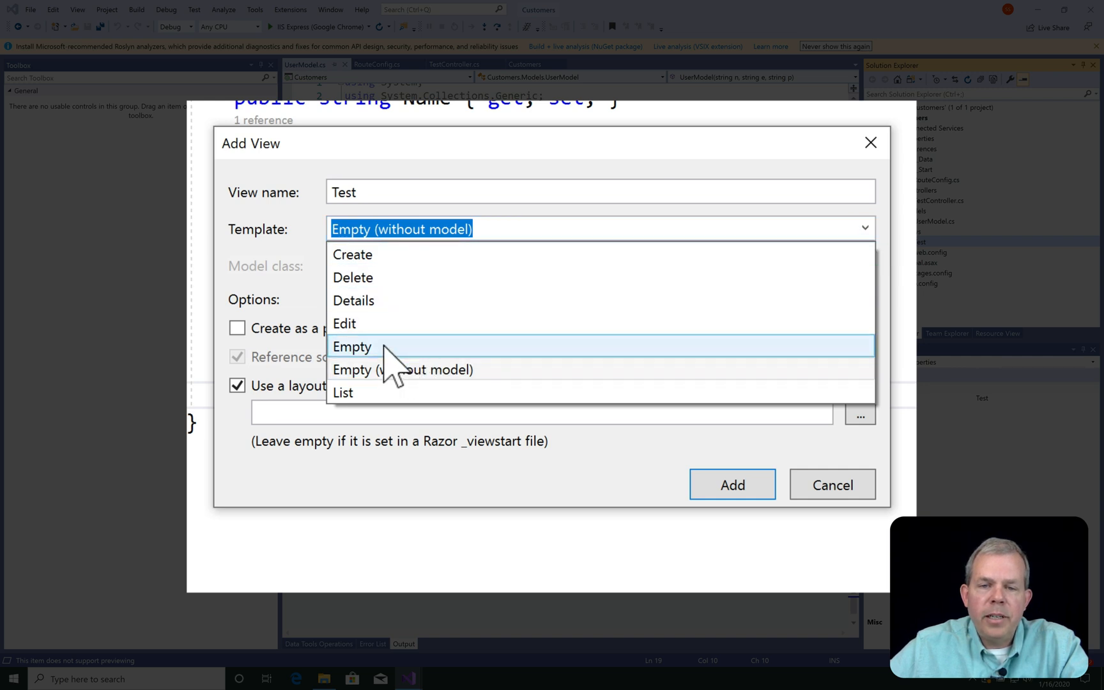
left_click(353, 346)
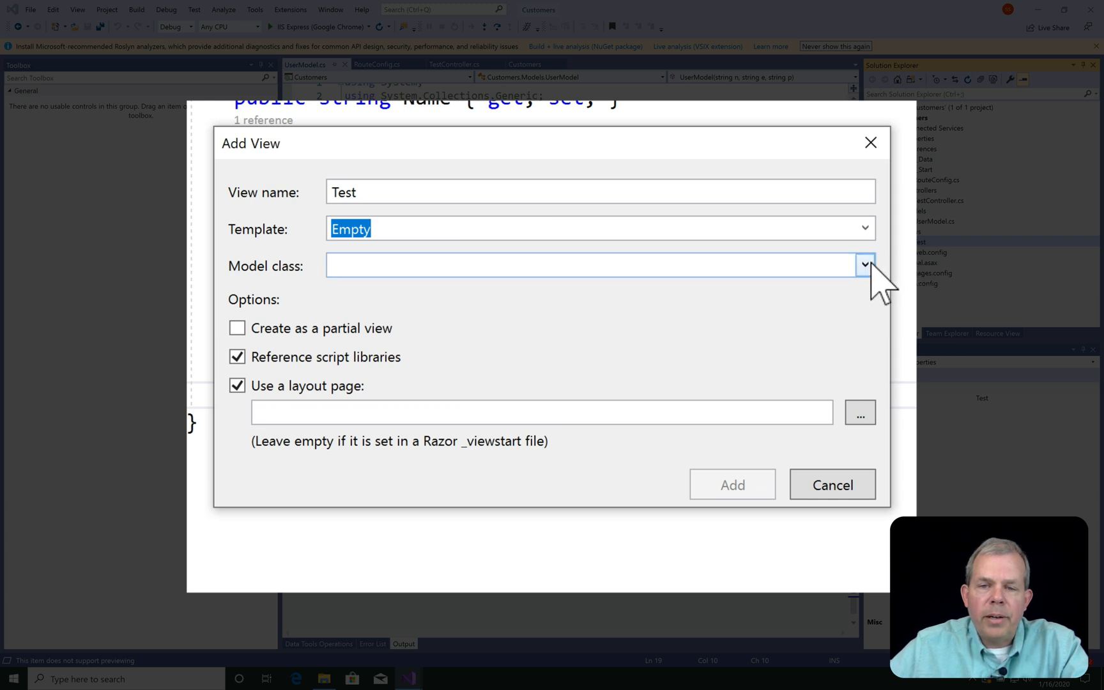
left_click(865, 264)
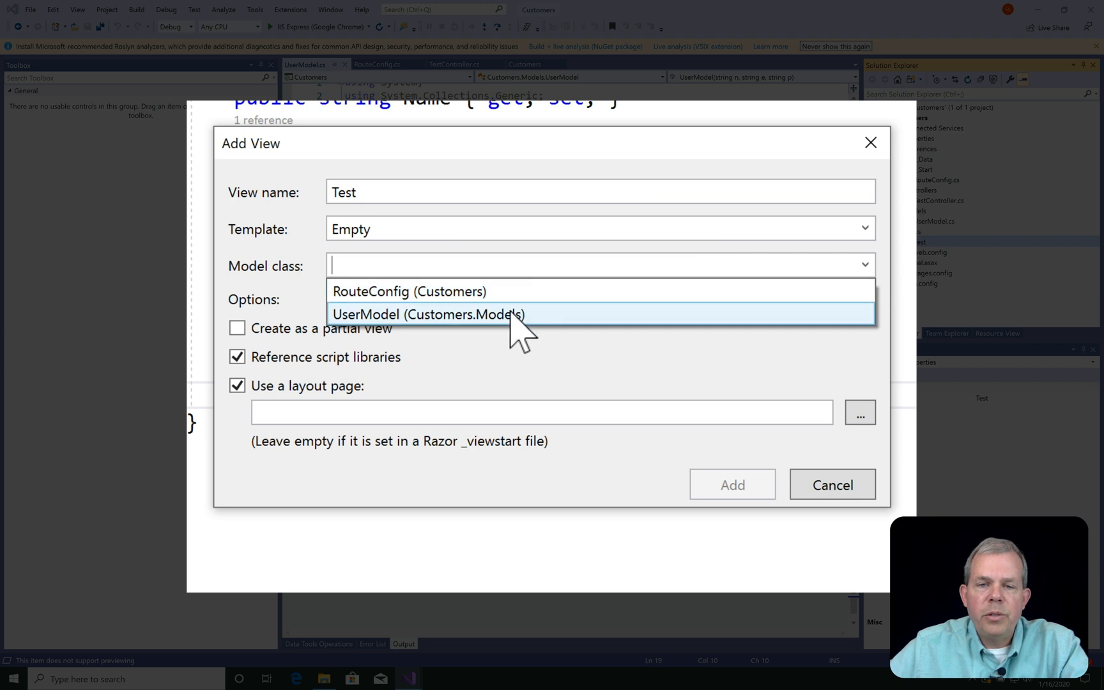
left_click(428, 315)
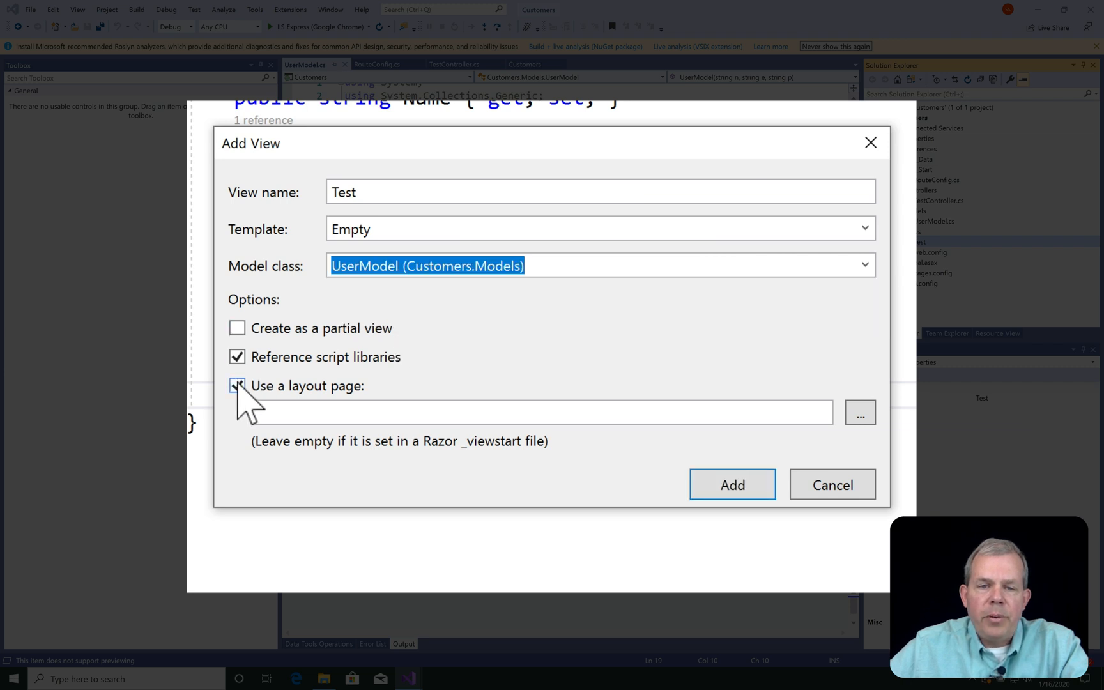
left_click(236, 385)
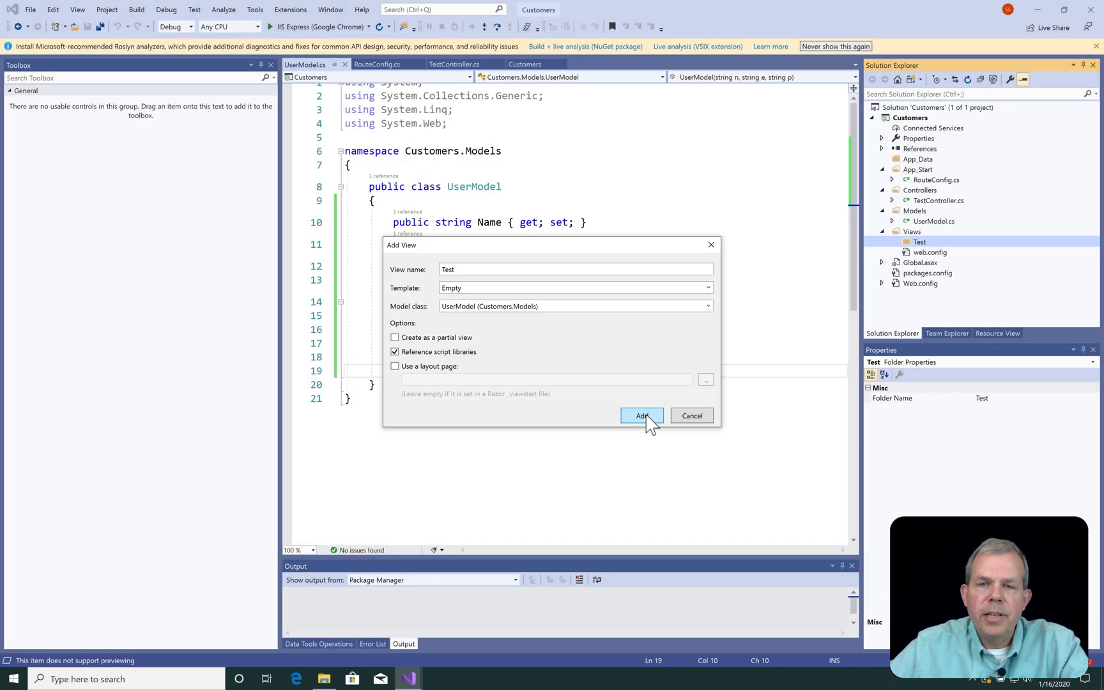
left_click(641, 415)
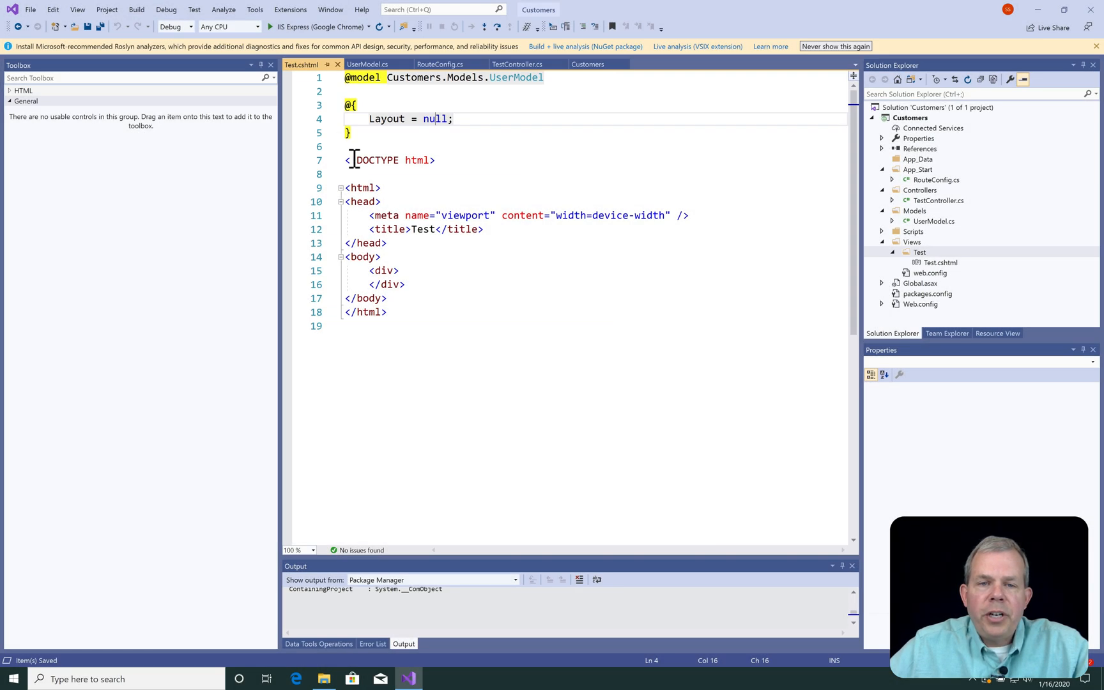
Add an <h1> 'Amazing news story!!!' and a teaser paragraph about the most viewed page inside the div
left_click(345, 147)
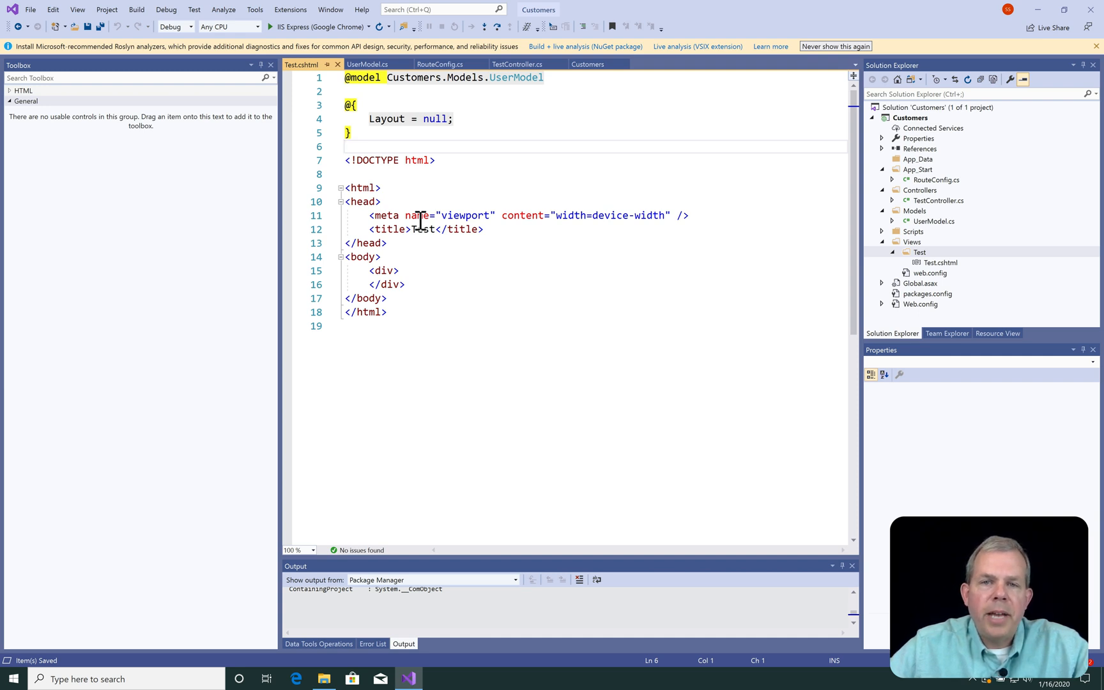
type("<h1></h1>")
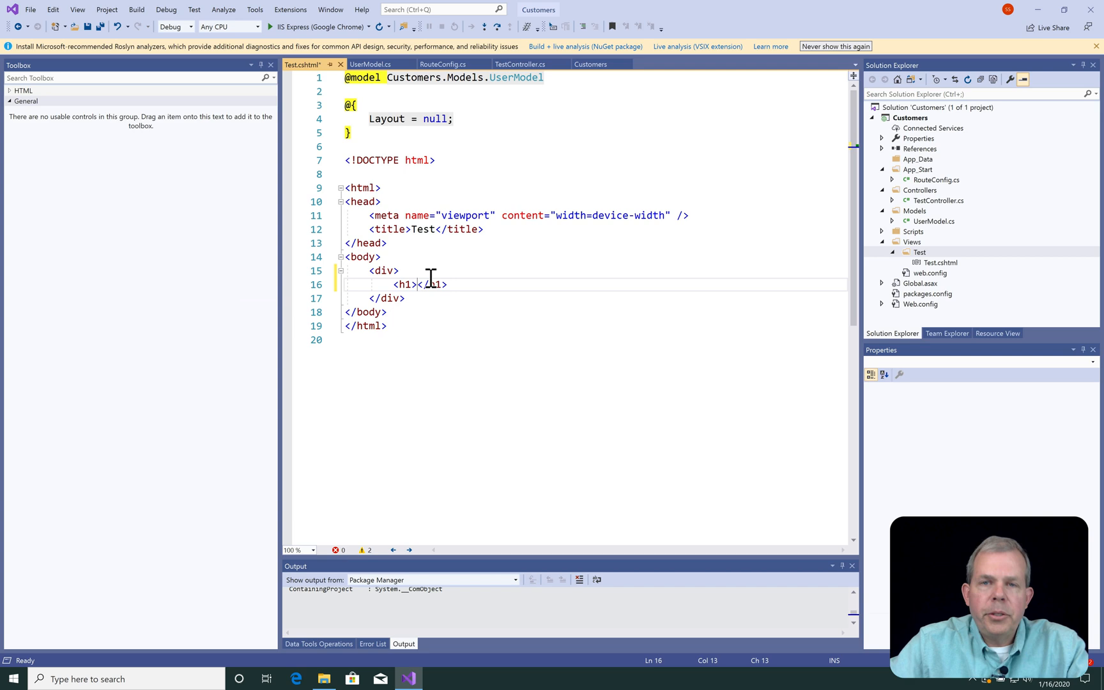
type("Amazing news story!!!")
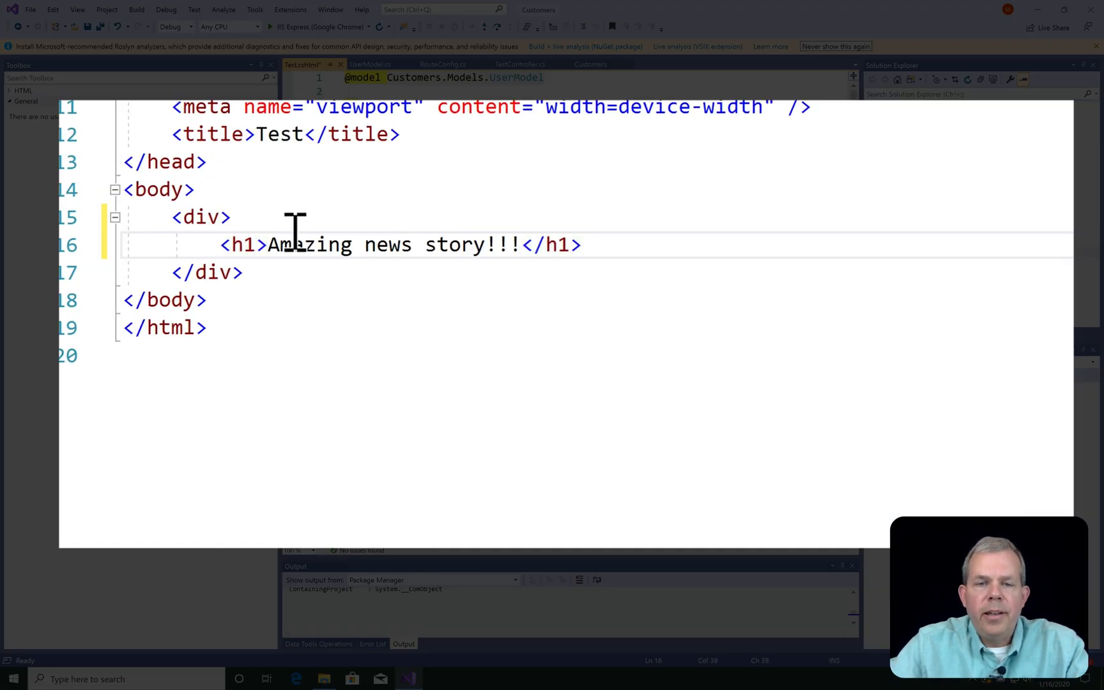
type("<p>You won</p>")
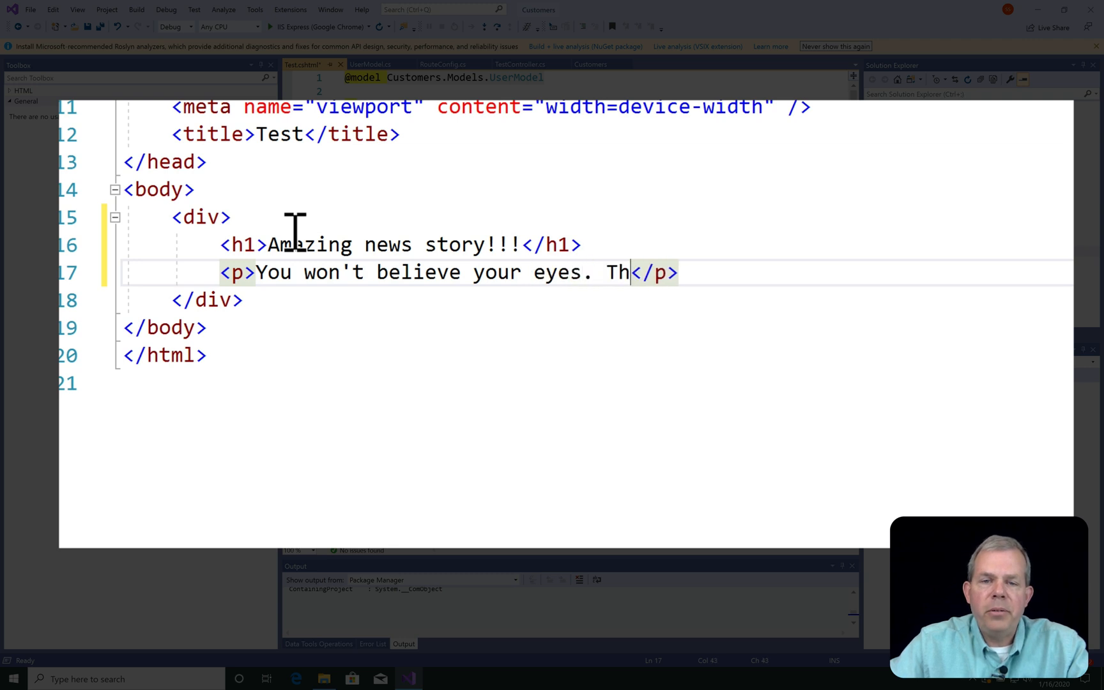
type("is site will become the m")
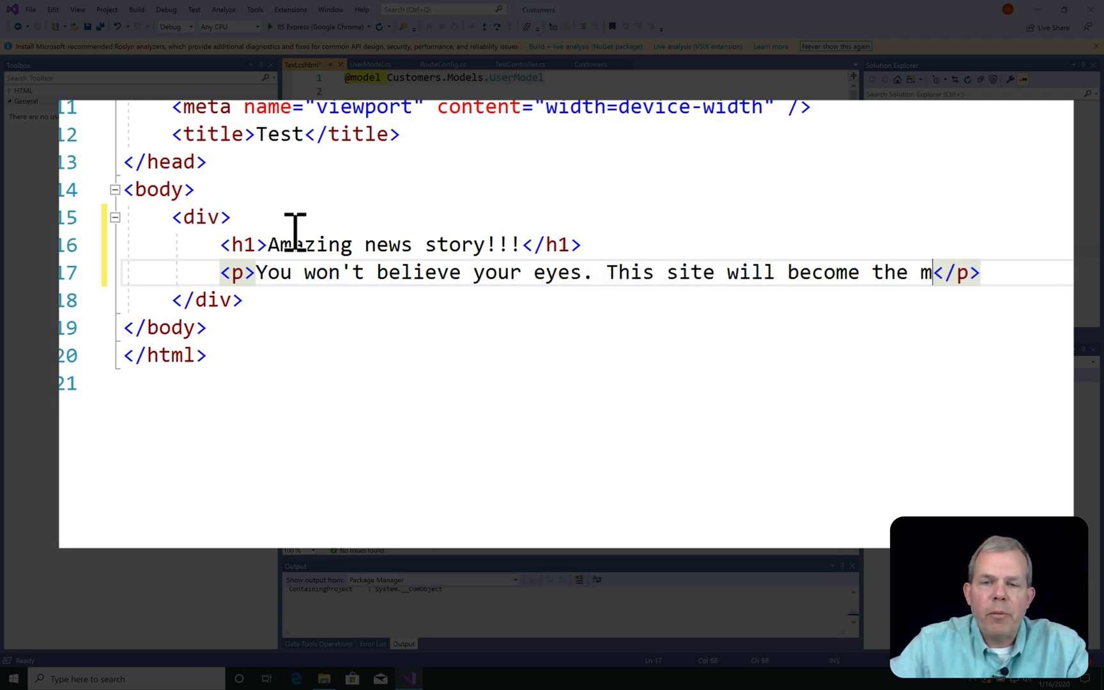
type("ost viewed page on the internet if everyt")
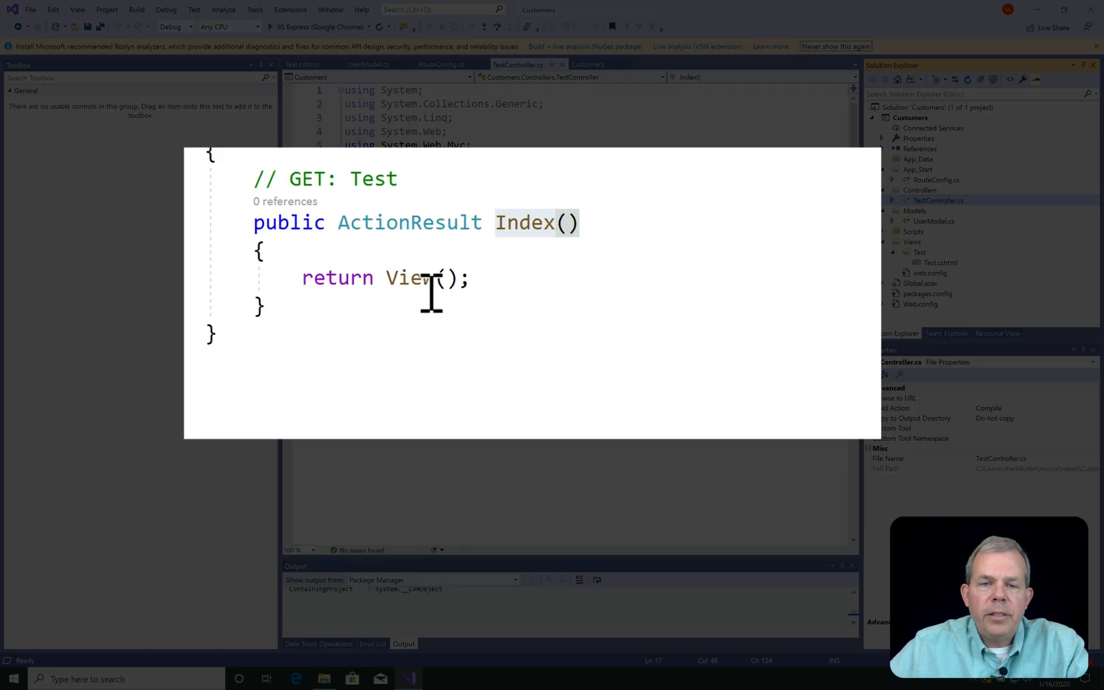
Change TestController's Index to return View("Test") and save
left_click(442, 277)
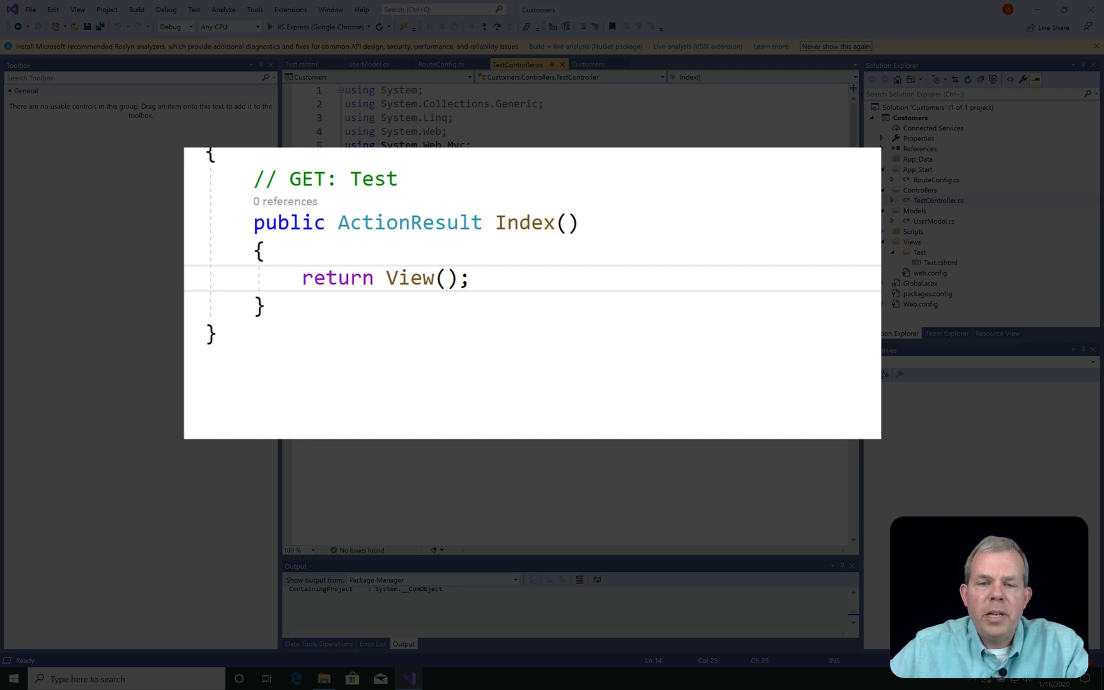
type("\"Te")
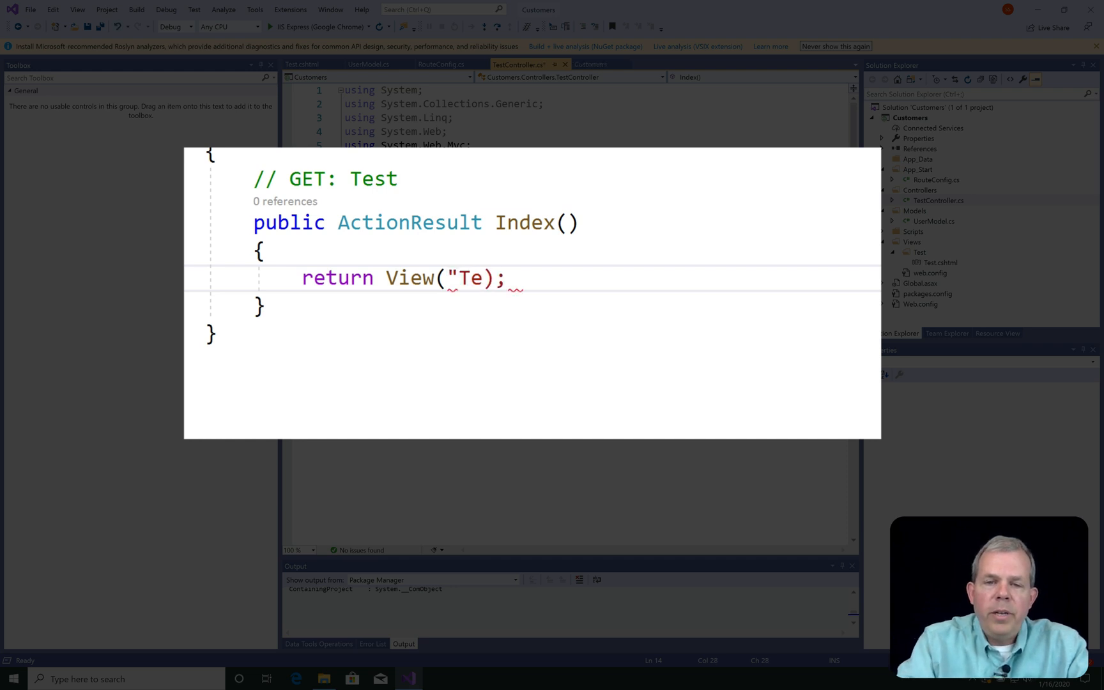
type("st")
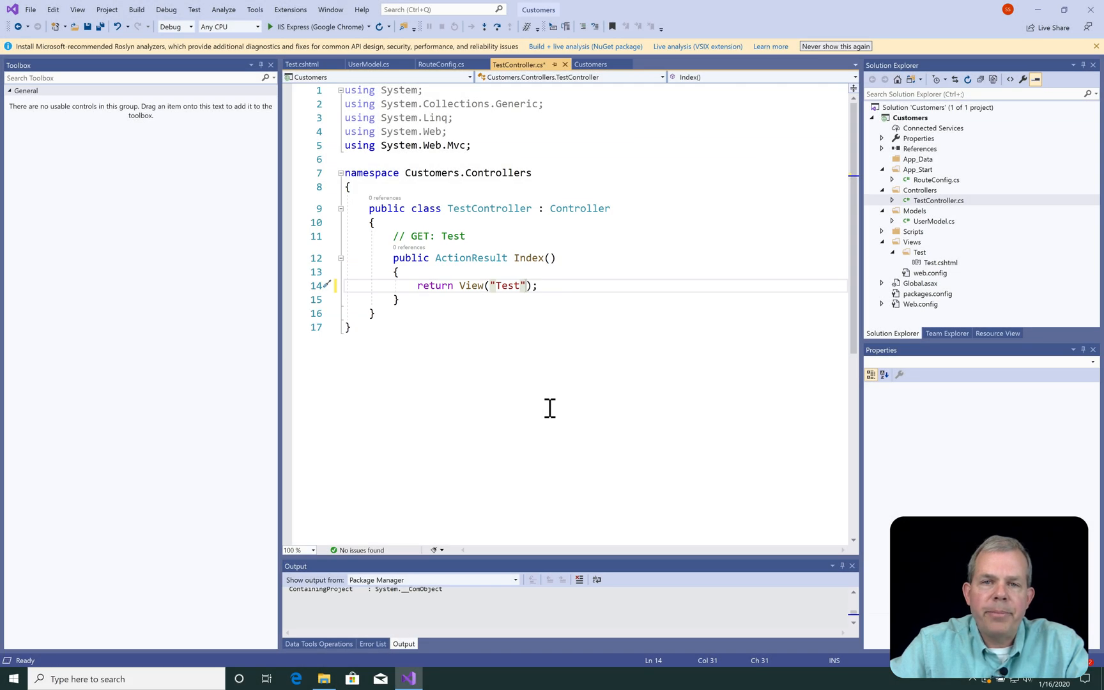
key("ctrl+s")
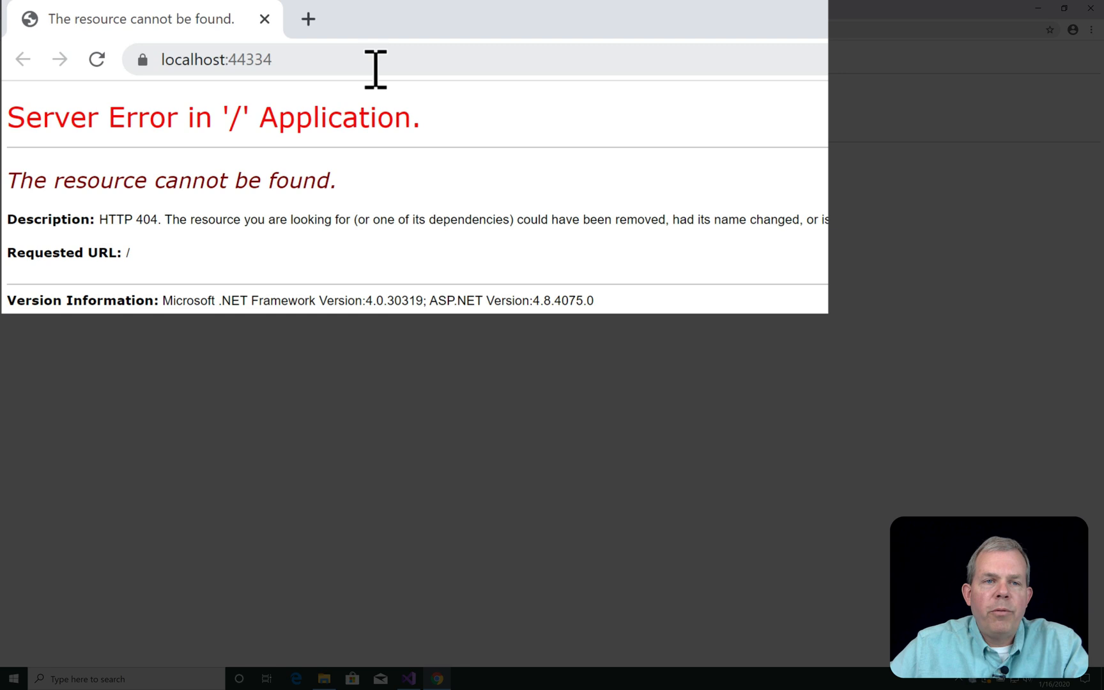
On the 404 error page, start editing the localhost:44334 address in Chrome
left_click(216, 60)
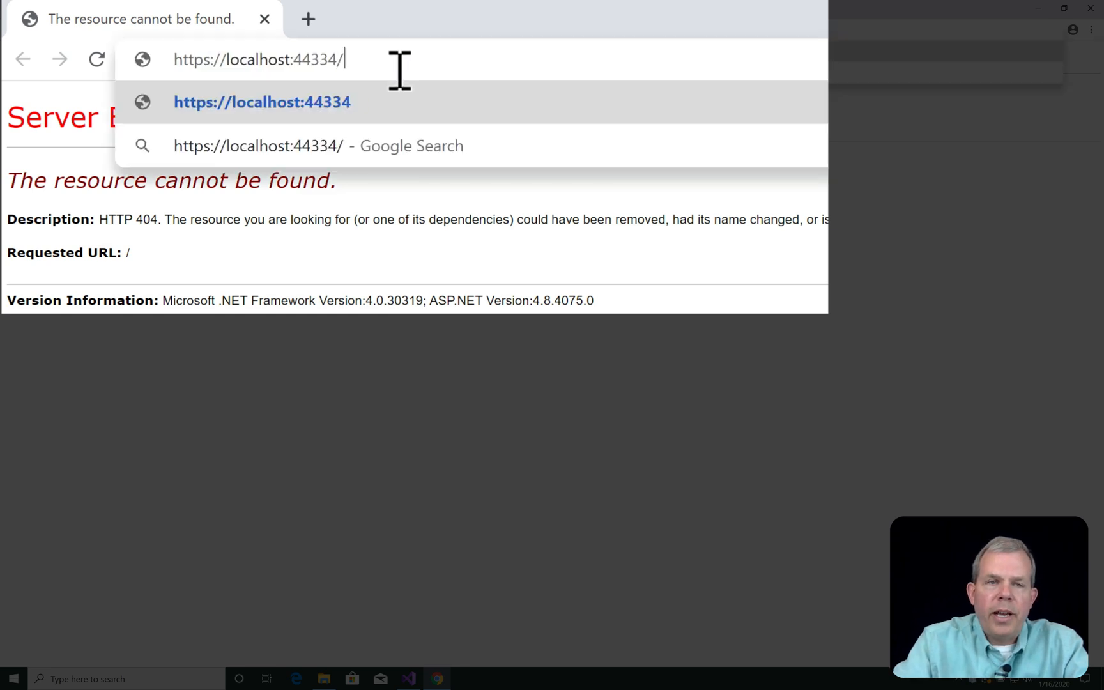